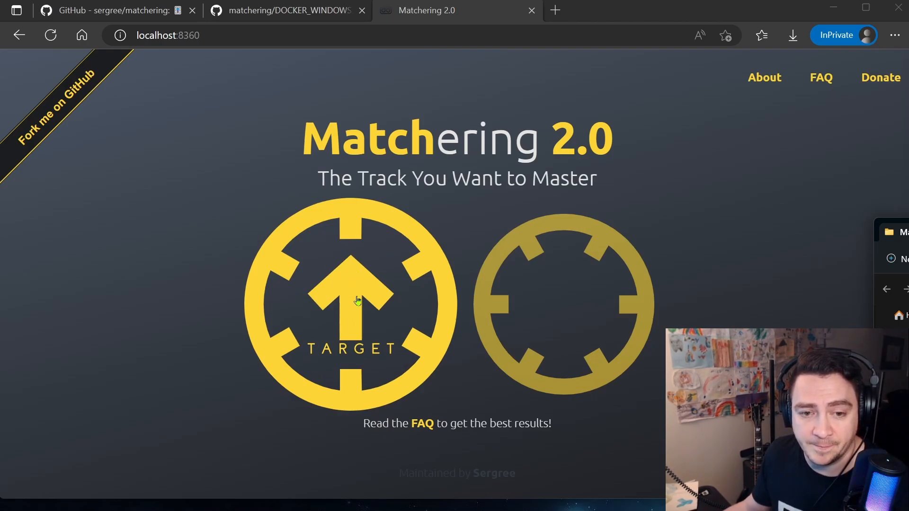
{"action": "mouse_move", "coordinate": [335, 314]}
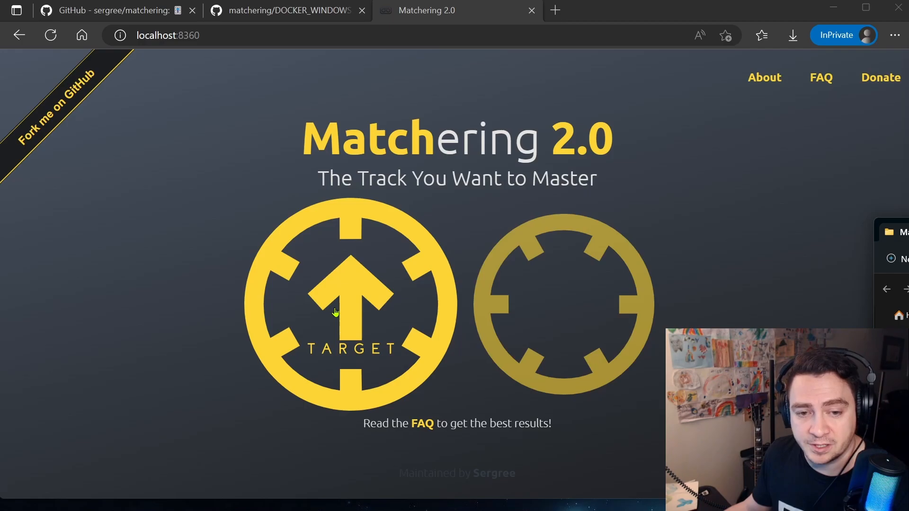
{"action": "mouse_move", "coordinate": [349, 322]}
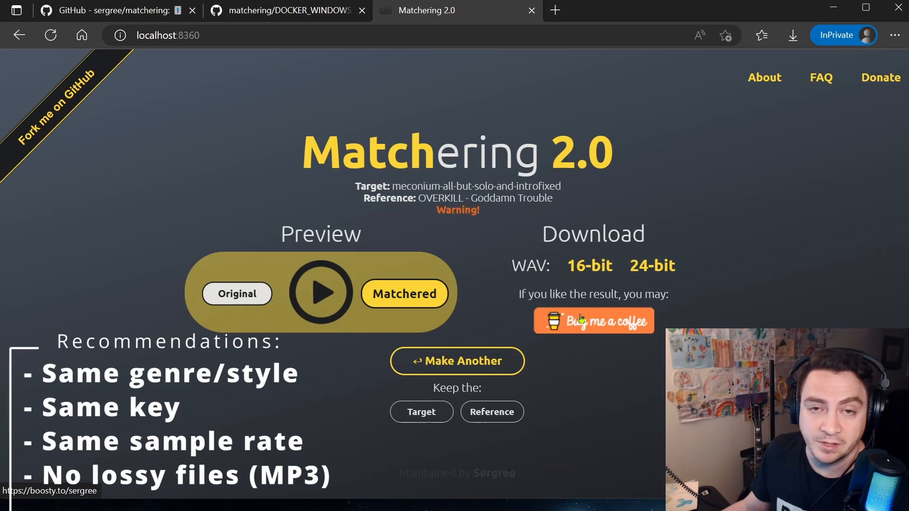
{"action": "mouse_move", "coordinate": [794, 197]}
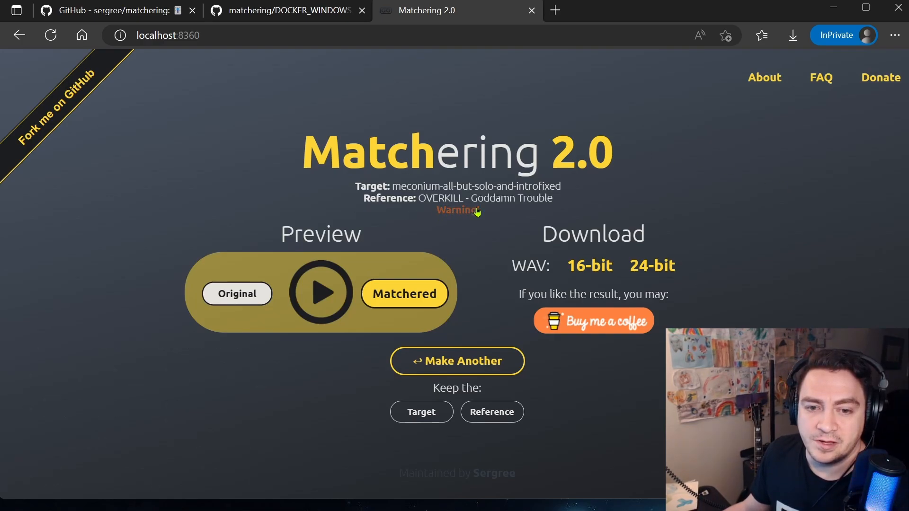
{"action": "left_click_drag", "start_coordinate": [392, 186], "coordinate": [530, 186]}
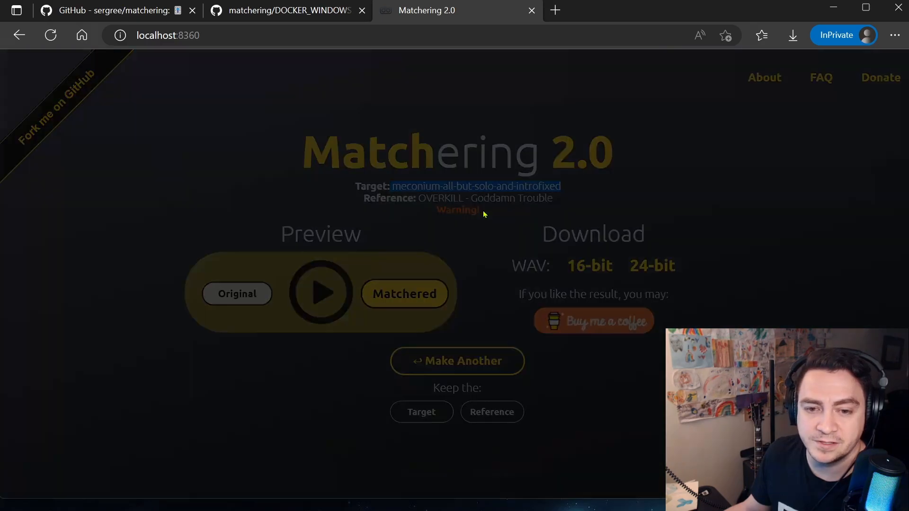
{"action": "left_click", "coordinate": [458, 210]}
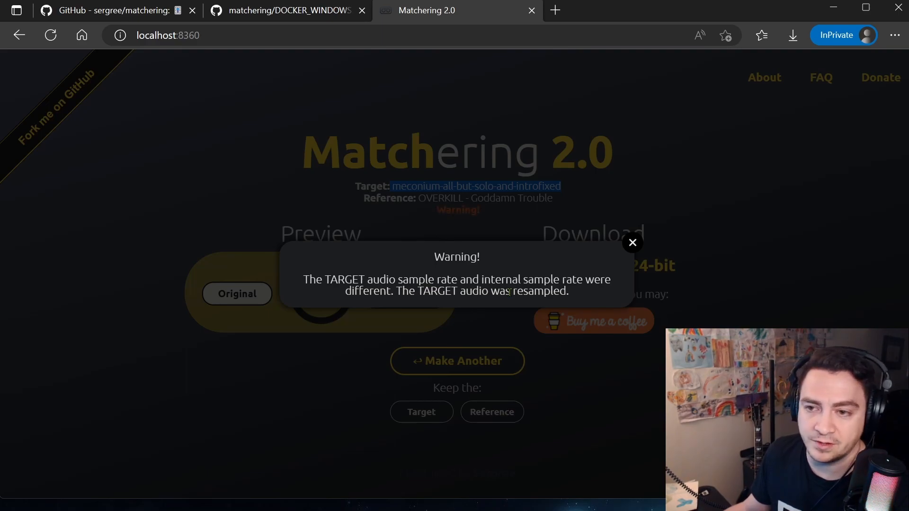
{"action": "mouse_move", "coordinate": [580, 254]}
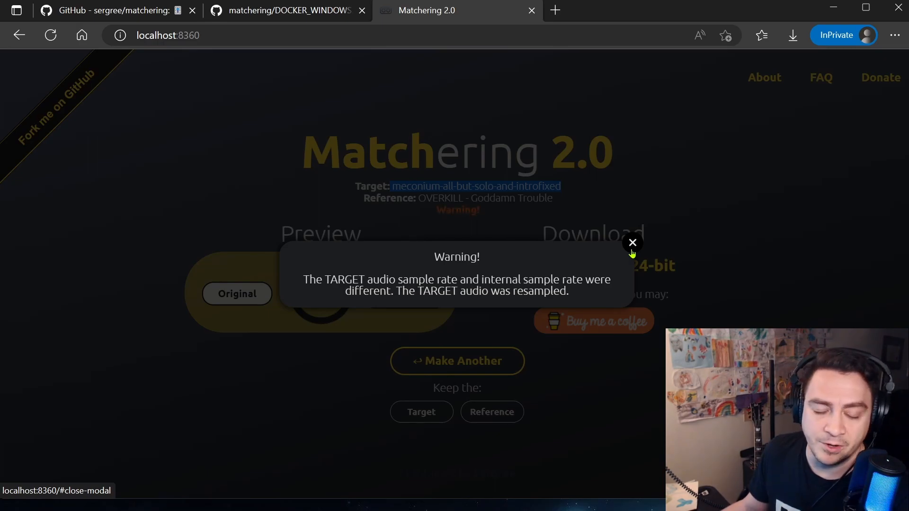
{"action": "left_click", "coordinate": [632, 242]}
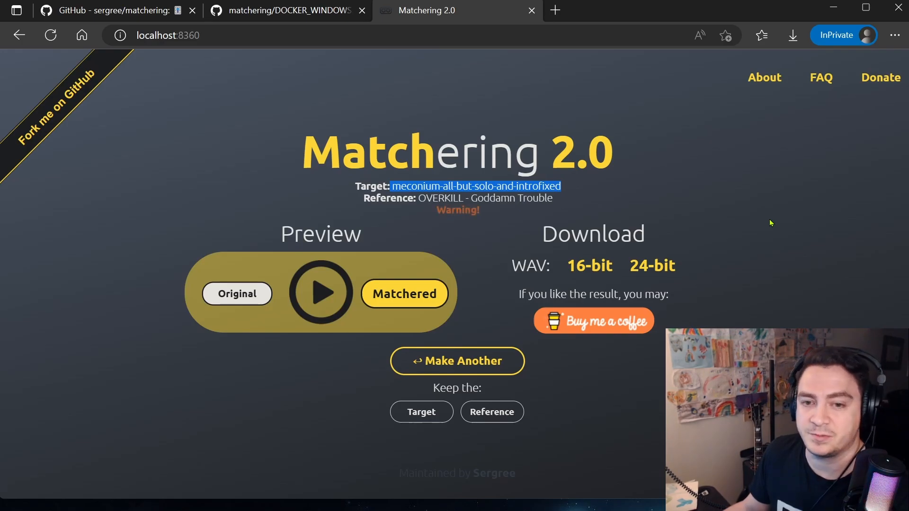
{"action": "mouse_move", "coordinate": [656, 136]}
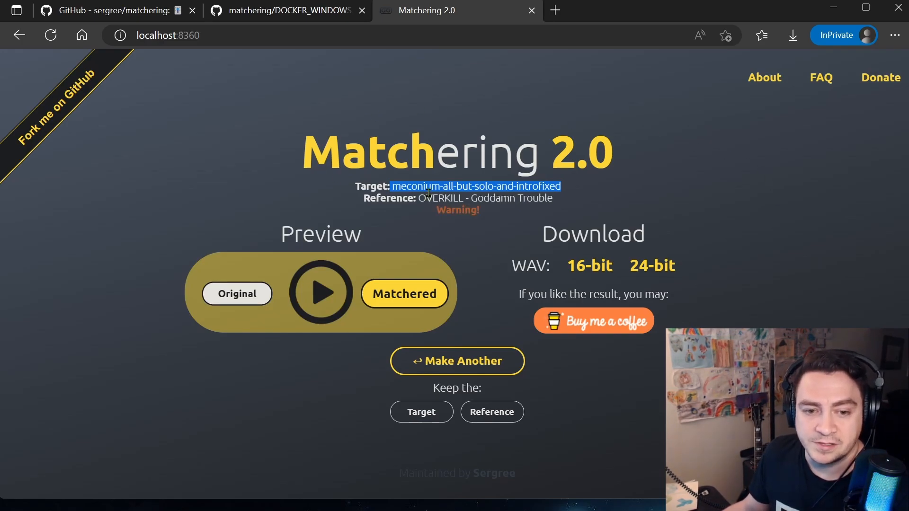
{"action": "mouse_move", "coordinate": [290, 300]}
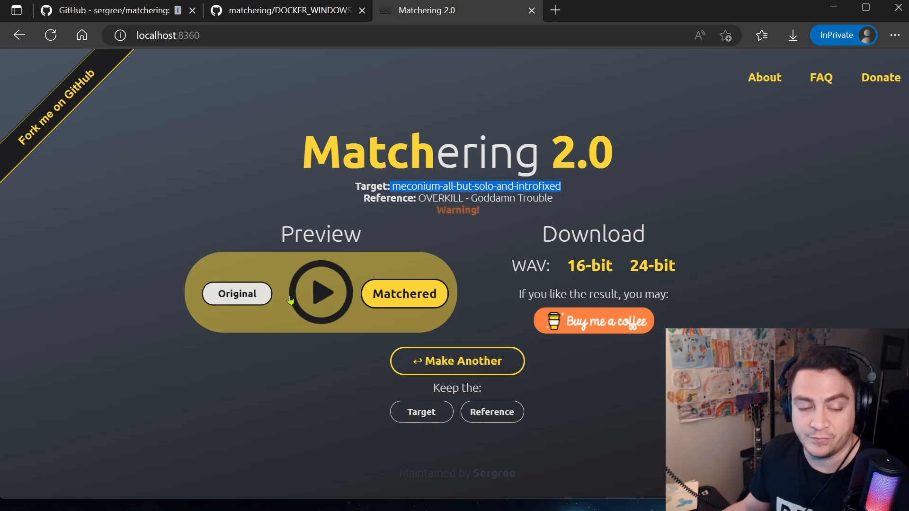
{"action": "mouse_move", "coordinate": [240, 302]}
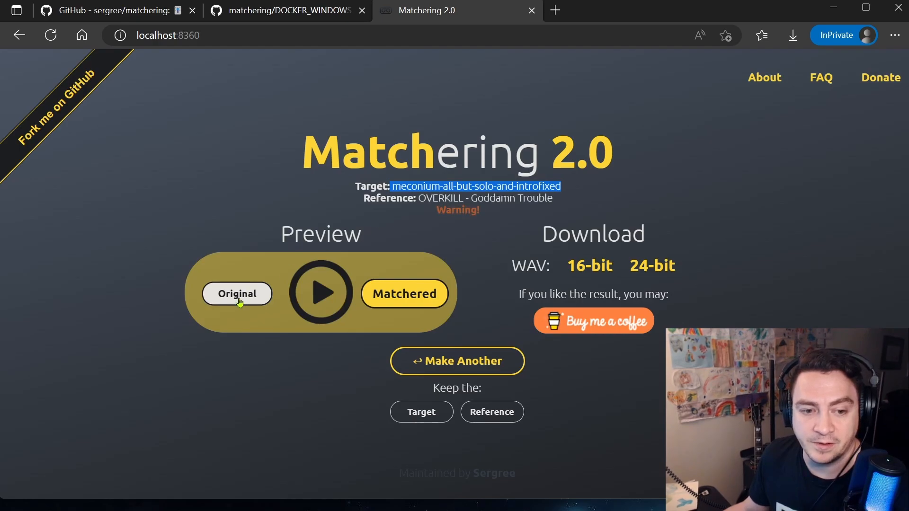
{"action": "mouse_move", "coordinate": [345, 302]}
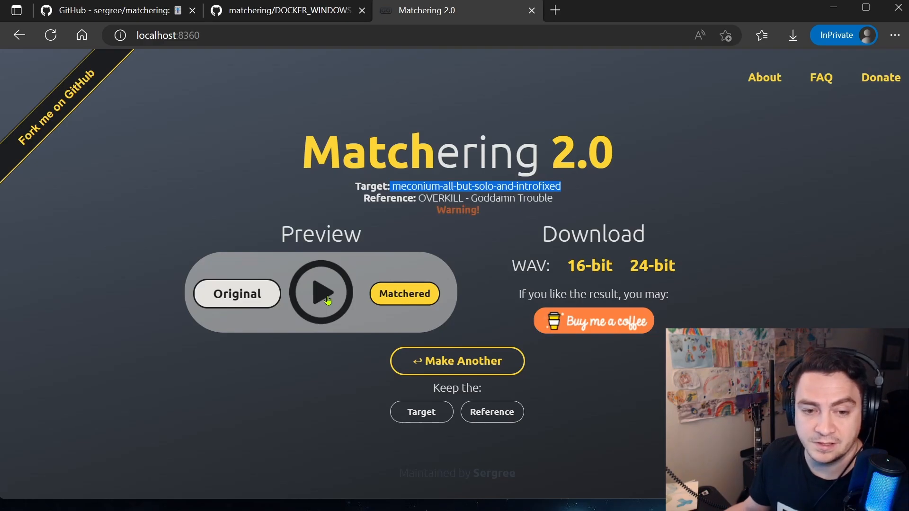
{"action": "left_click", "coordinate": [320, 292]}
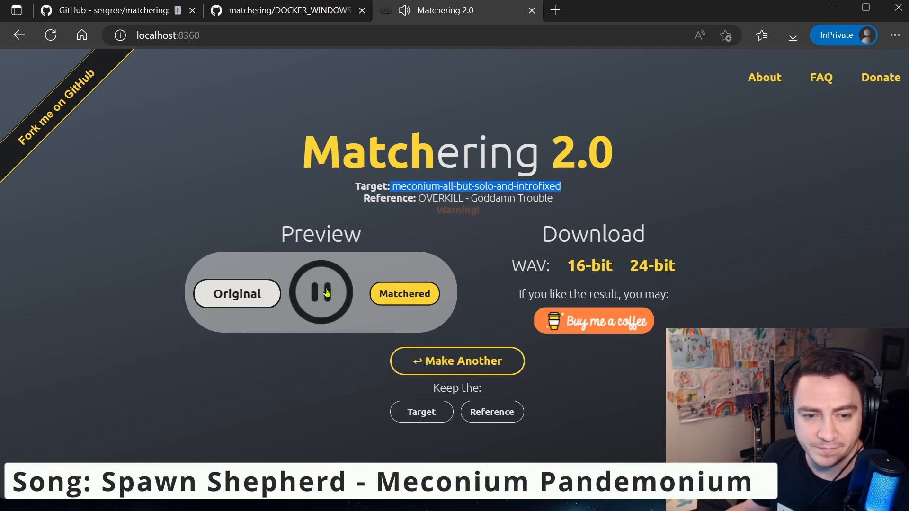
{"action": "left_click", "coordinate": [320, 292]}
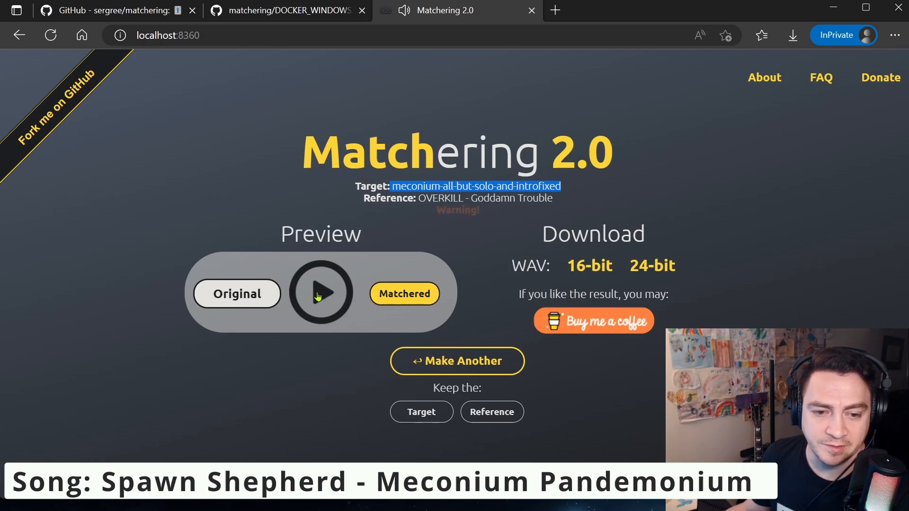
{"action": "left_click", "coordinate": [320, 294]}
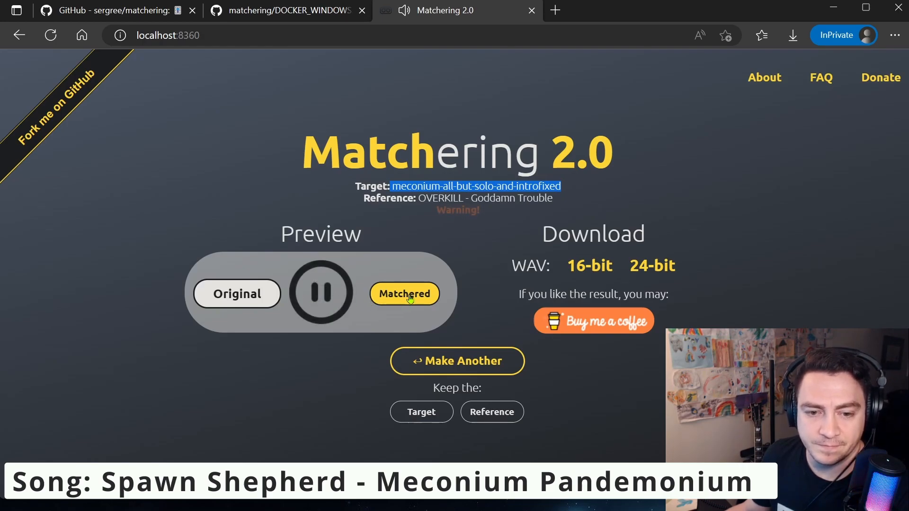
{"action": "left_click", "coordinate": [236, 293]}
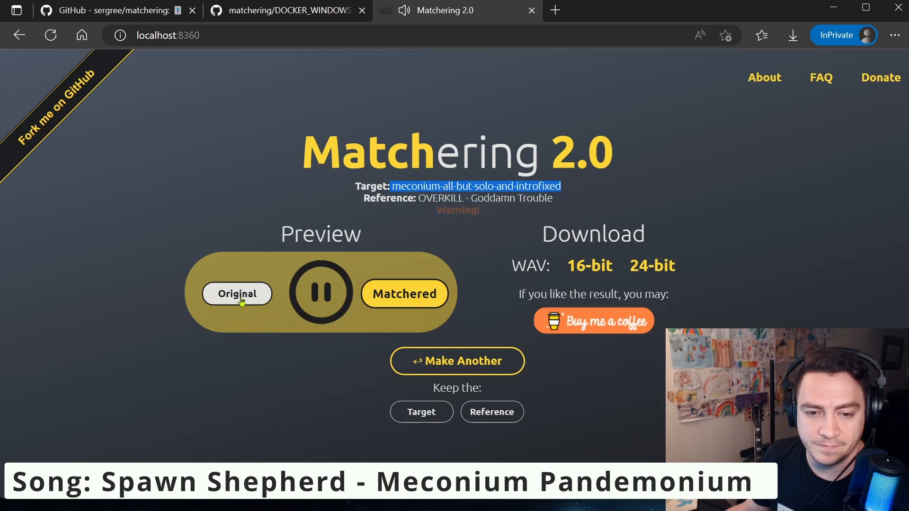
{"action": "left_click", "coordinate": [404, 294]}
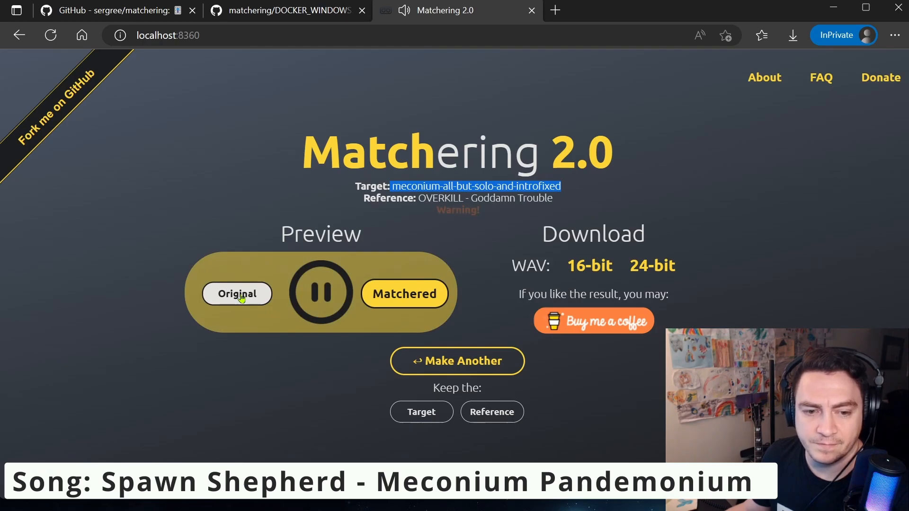
{"action": "left_click", "coordinate": [405, 294]}
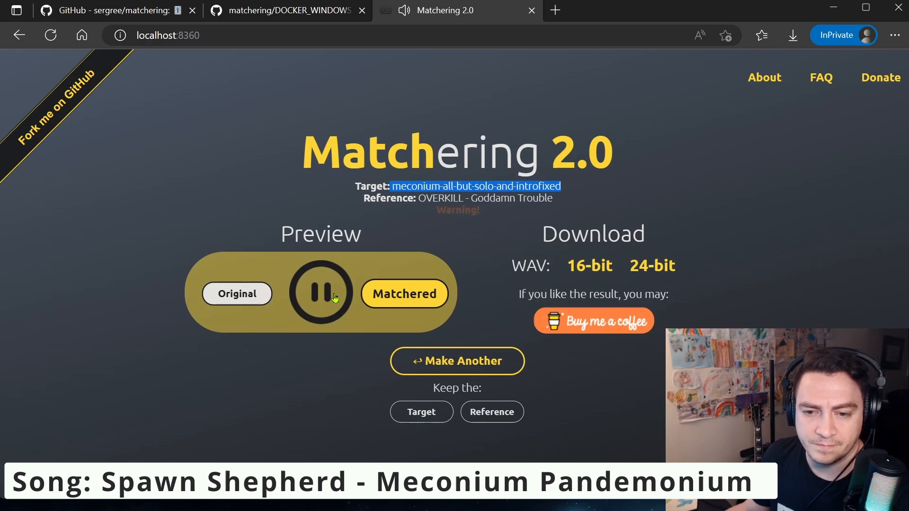
{"action": "left_click", "coordinate": [320, 294]}
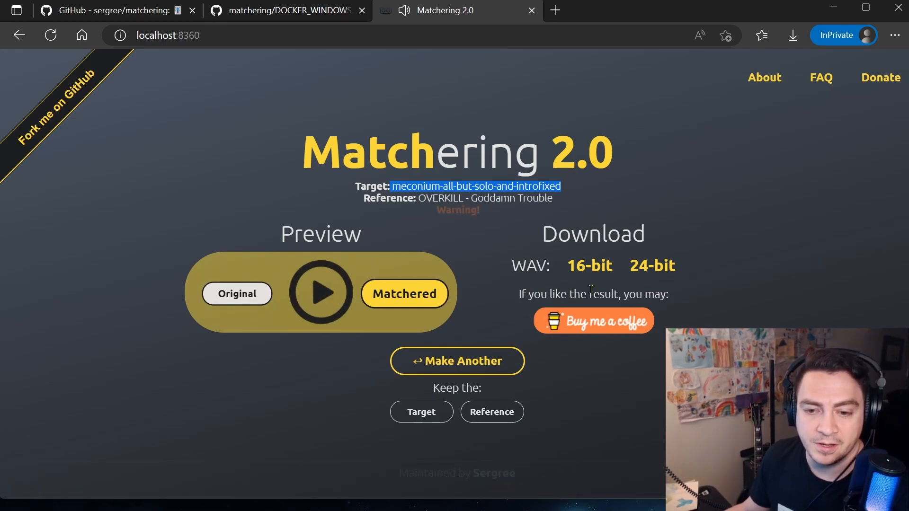
{"action": "mouse_move", "coordinate": [629, 271]}
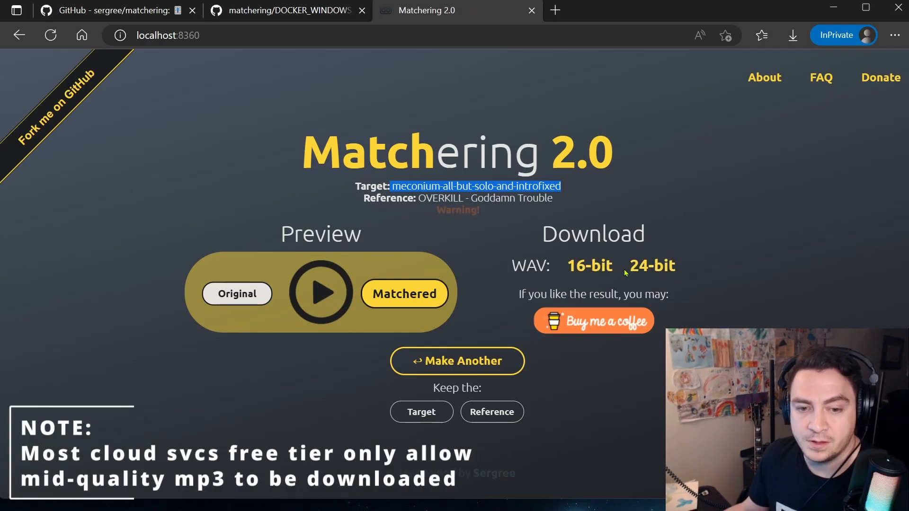
{"action": "mouse_move", "coordinate": [384, 410]}
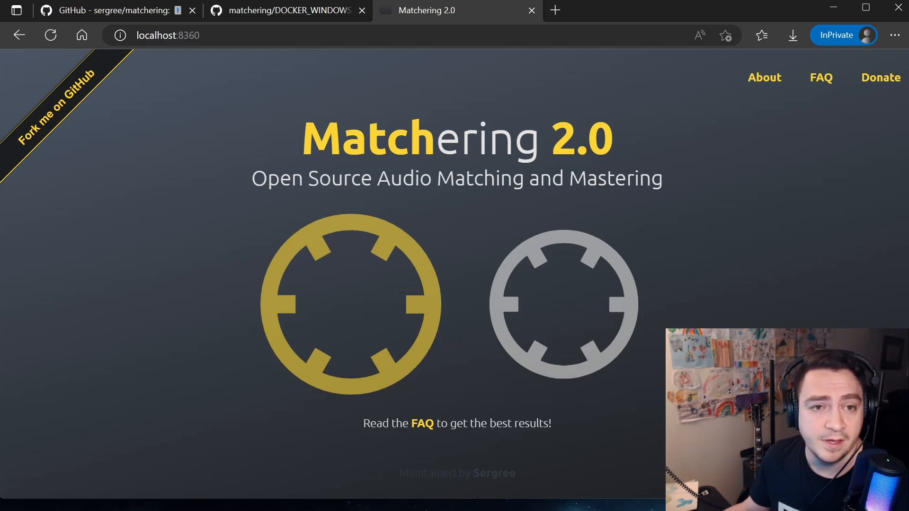
Step: Use Make Another to clear the finished tracks and show the empty upload page
{"action": "left_click", "coordinate": [109, 10]}
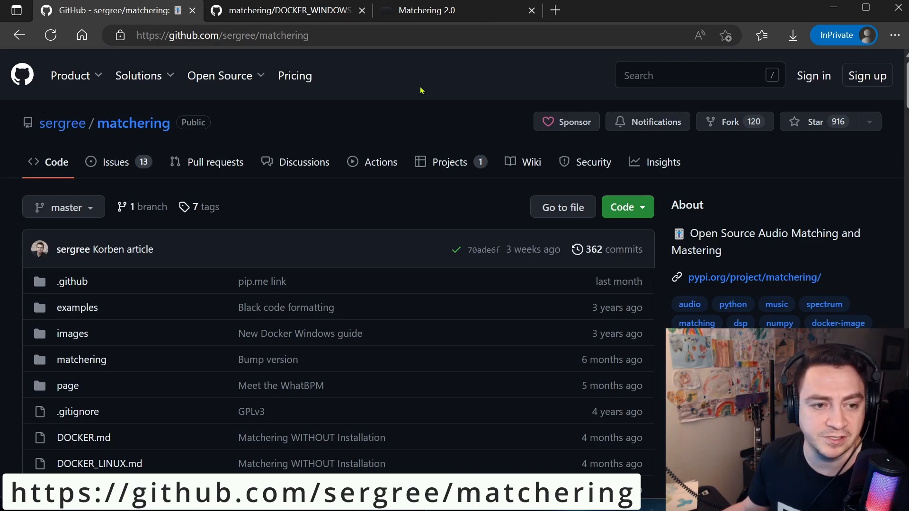
{"action": "mouse_move", "coordinate": [73, 259]}
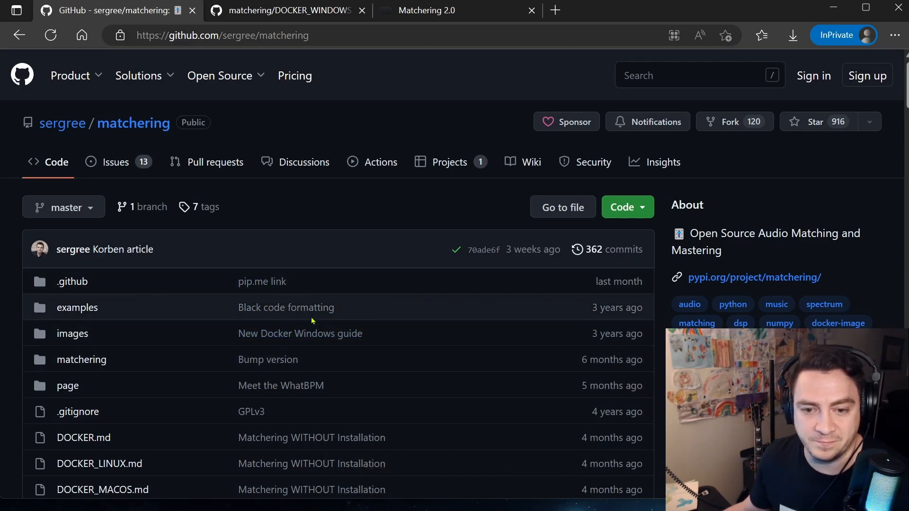
Step: Scroll the sergree/matchering README down to its 'Matching + Mastering' introduction
{"action": "scroll", "scroll_direction": "down", "scroll_amount": 3}
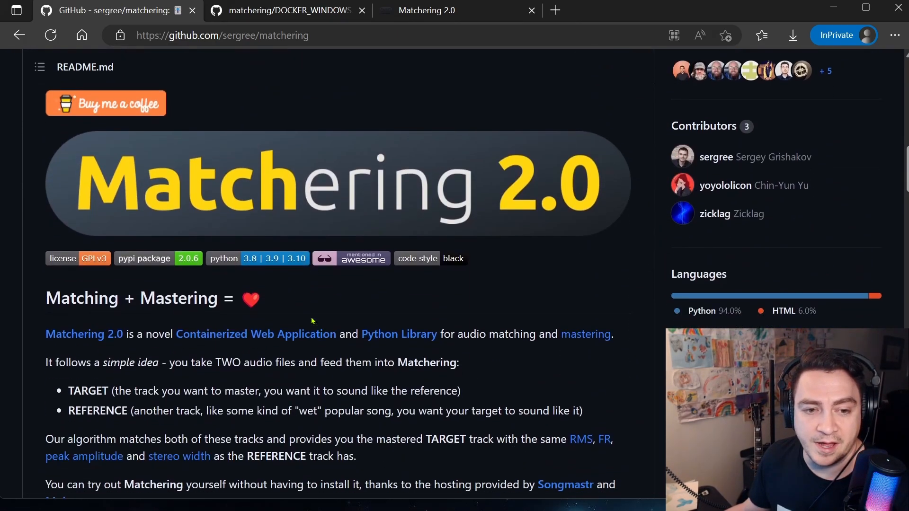
{"action": "mouse_move", "coordinate": [145, 191]}
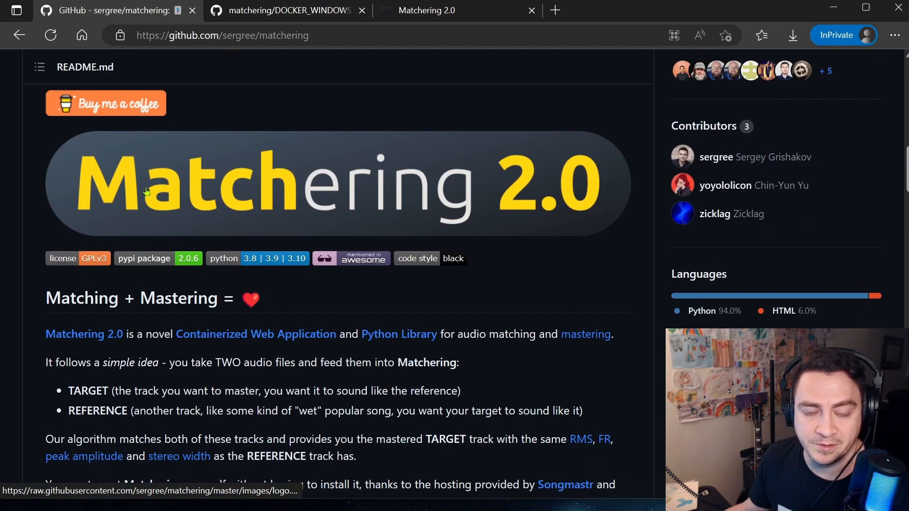
{"action": "mouse_move", "coordinate": [588, 245]}
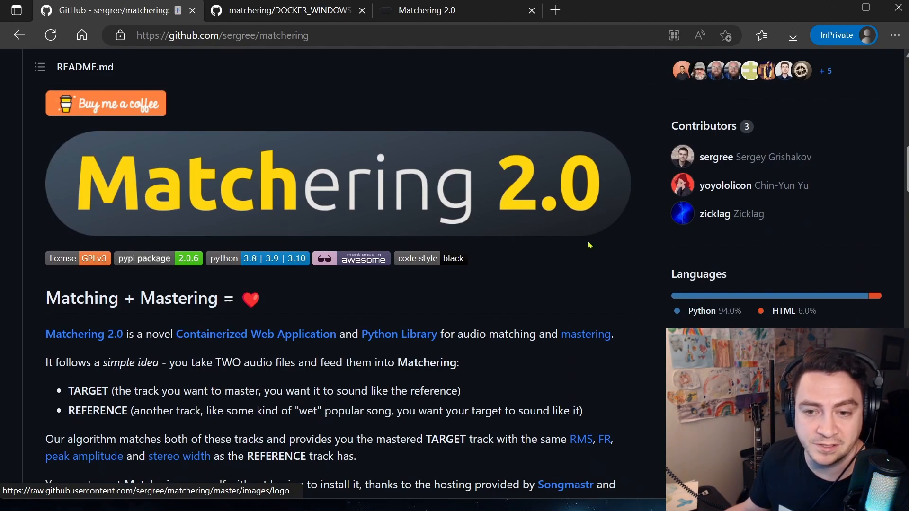
{"action": "scroll", "scroll_direction": "down", "scroll_amount": 3}
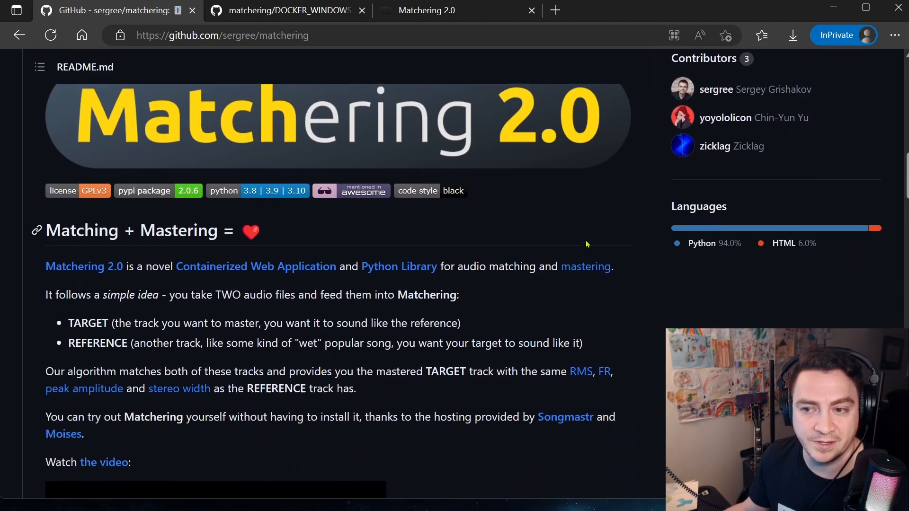
{"action": "scroll", "scroll_direction": "down", "scroll_amount": 3}
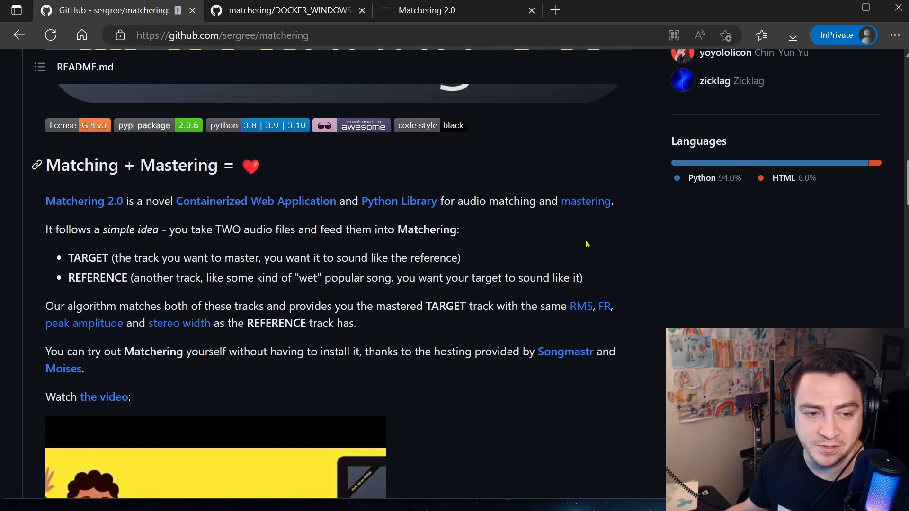
{"action": "scroll", "scroll_direction": "down", "scroll_amount": 3}
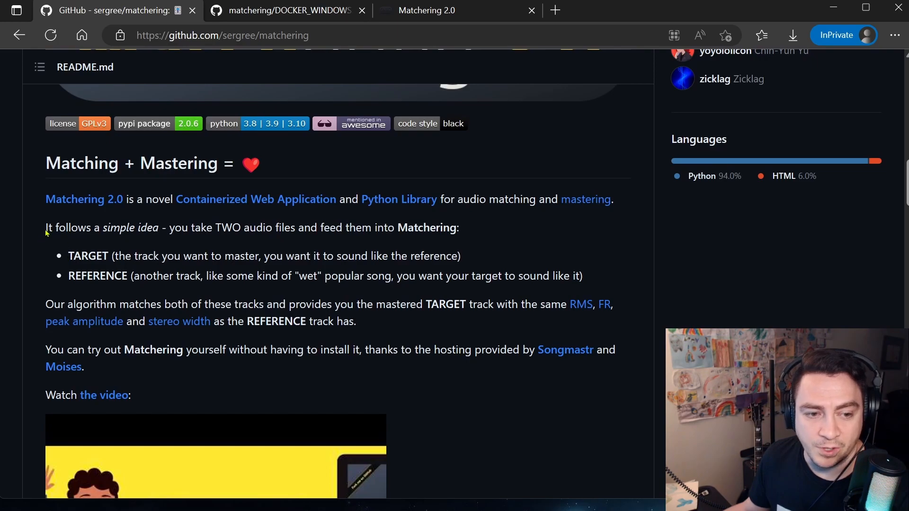
{"action": "mouse_move", "coordinate": [235, 233]}
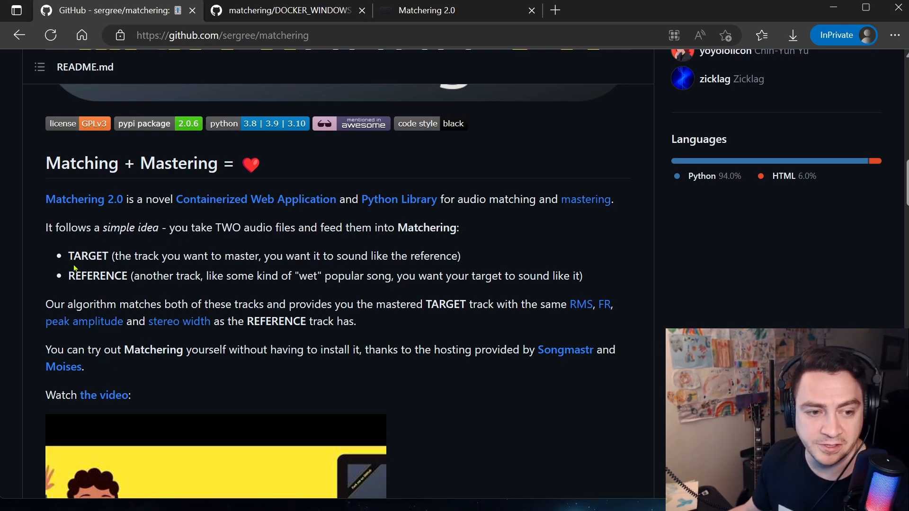
{"action": "mouse_move", "coordinate": [144, 246]}
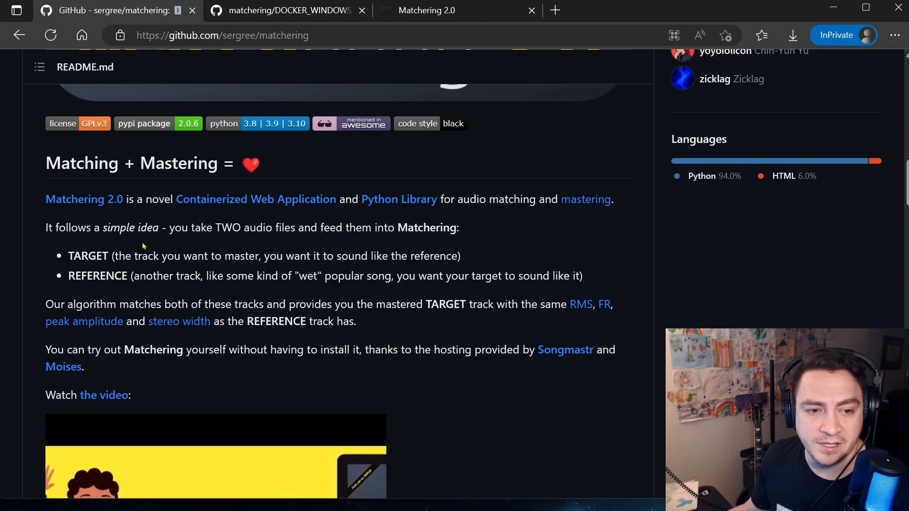
{"action": "mouse_move", "coordinate": [237, 225]}
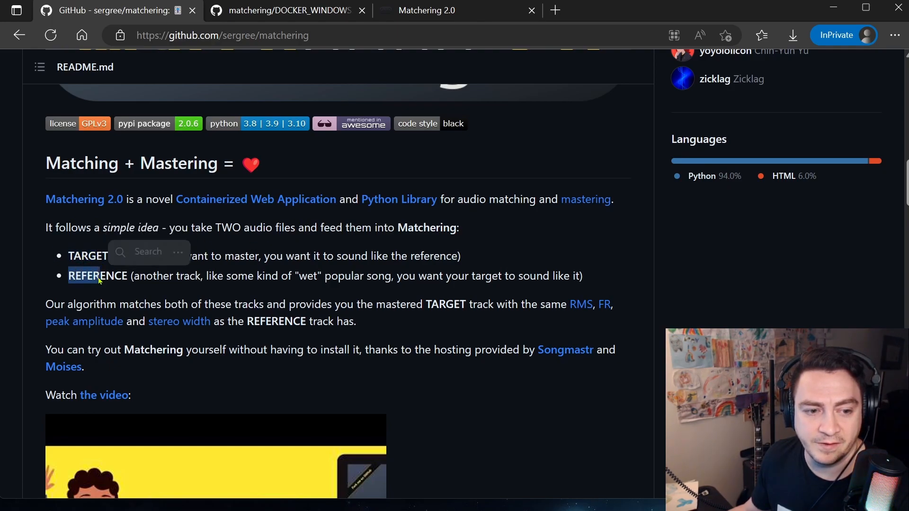
Step: Read down to the README's Installation and Usage section, then show the local Matchering app
{"action": "scroll", "scroll_direction": "down", "scroll_amount": 3}
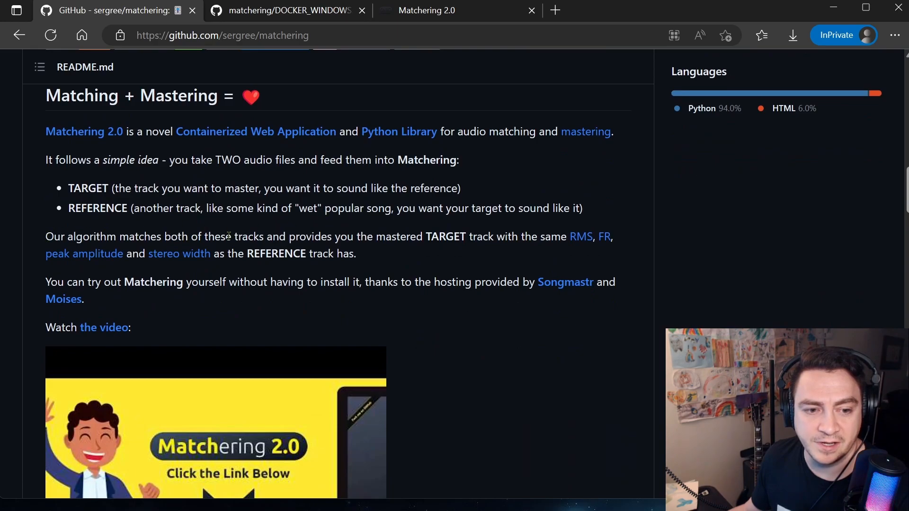
{"action": "mouse_move", "coordinate": [604, 241]}
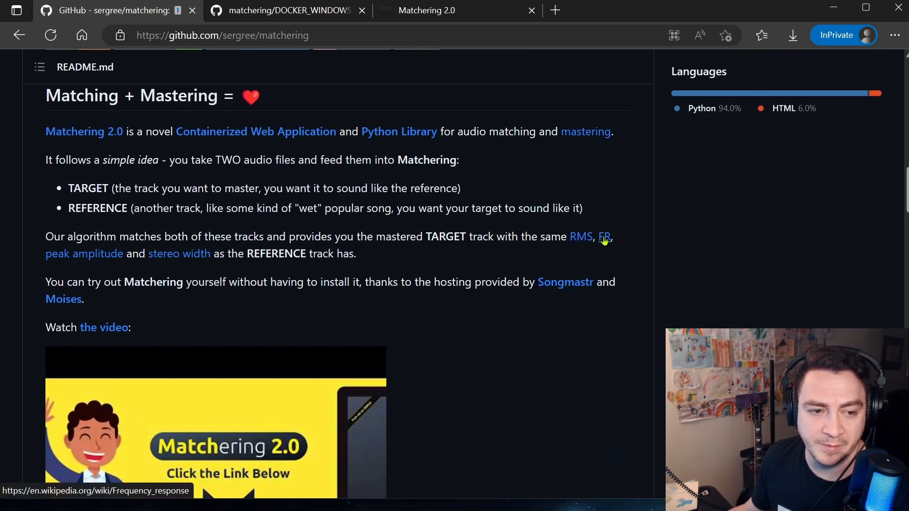
{"action": "mouse_move", "coordinate": [330, 253]}
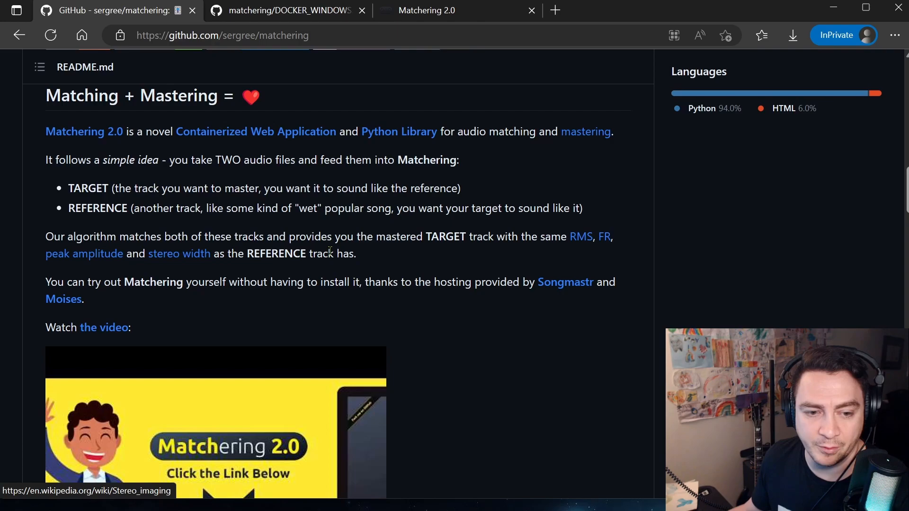
{"action": "scroll", "scroll_direction": "down", "scroll_amount": 3}
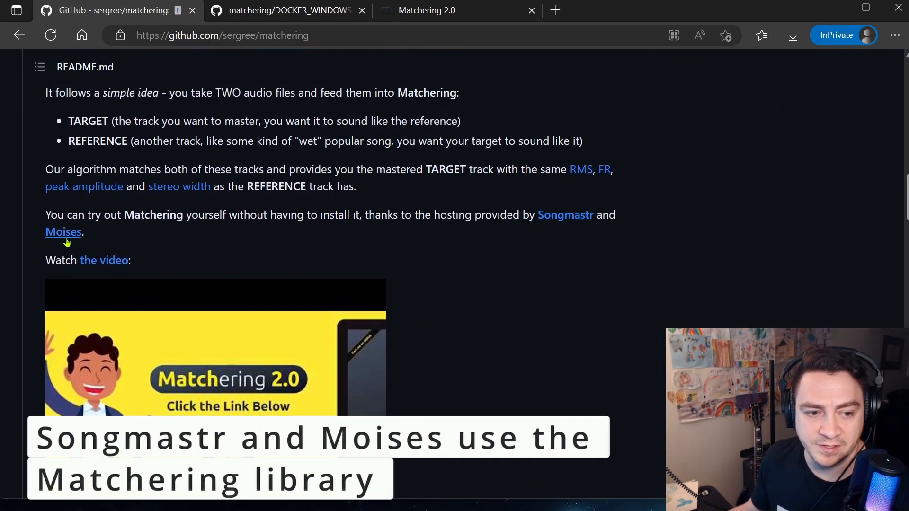
{"action": "scroll", "scroll_direction": "down", "scroll_amount": 3}
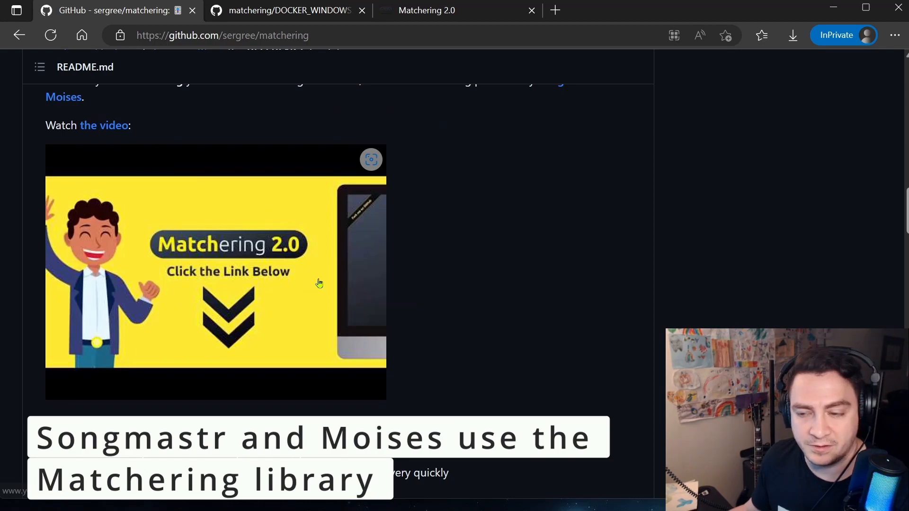
{"action": "scroll", "scroll_direction": "down", "scroll_amount": 3}
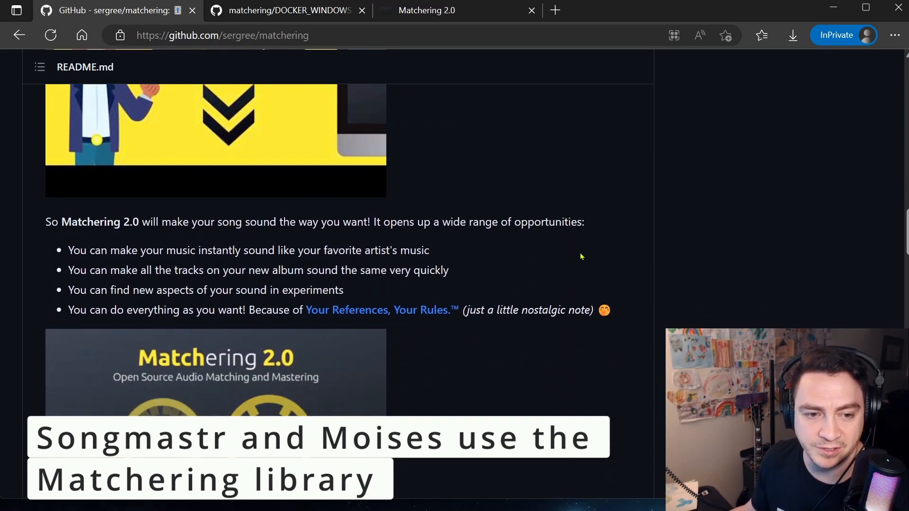
{"action": "scroll", "scroll_direction": "down", "scroll_amount": 3}
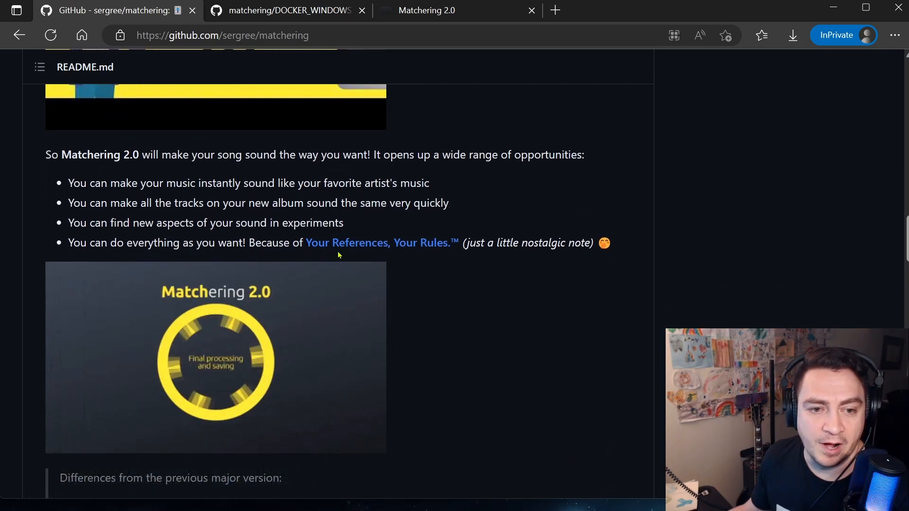
{"action": "scroll", "scroll_direction": "down", "scroll_amount": 3}
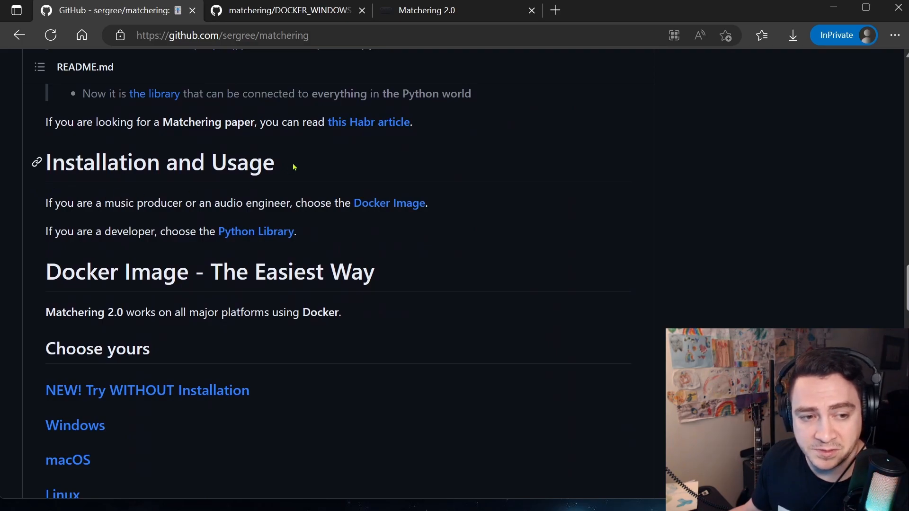
{"action": "mouse_move", "coordinate": [380, 199]}
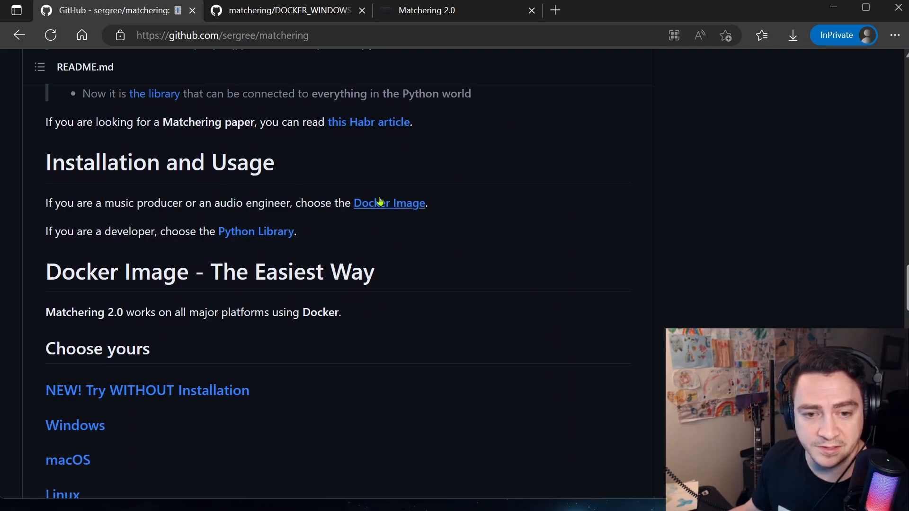
{"action": "mouse_move", "coordinate": [276, 233]}
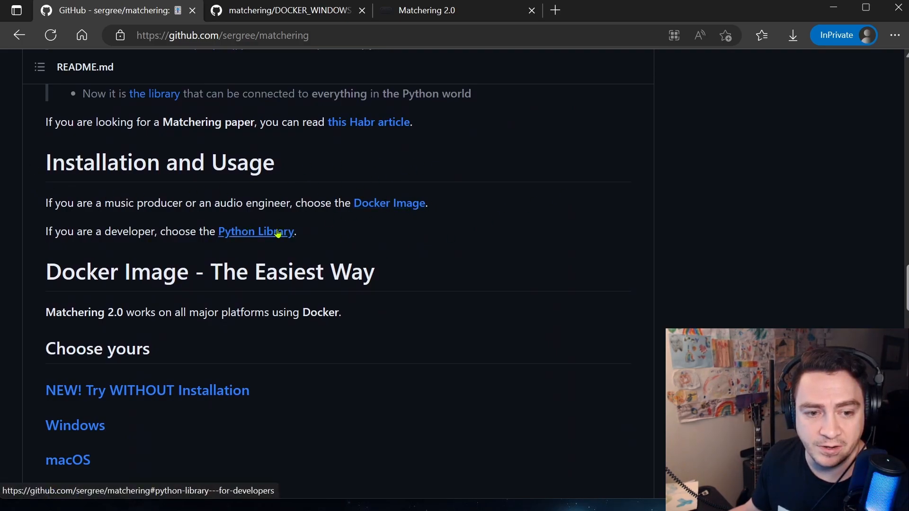
{"action": "mouse_move", "coordinate": [270, 243]}
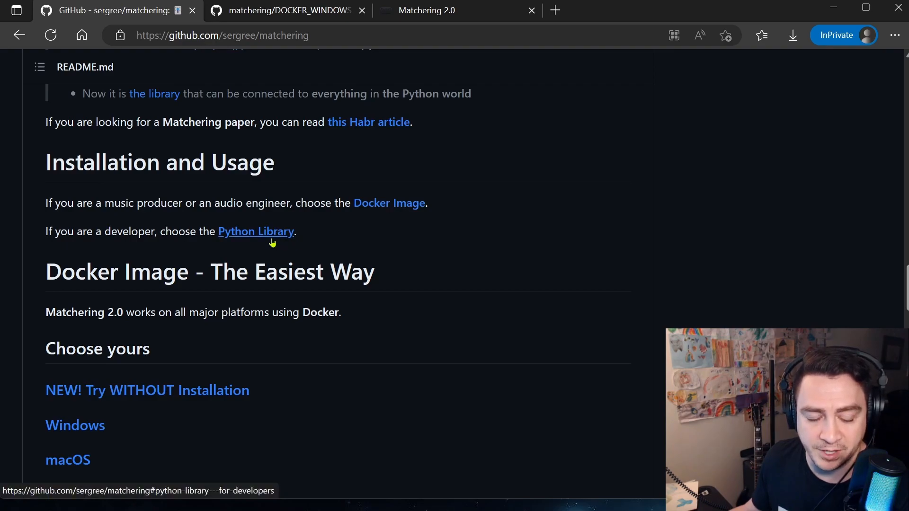
{"action": "mouse_move", "coordinate": [413, 217]}
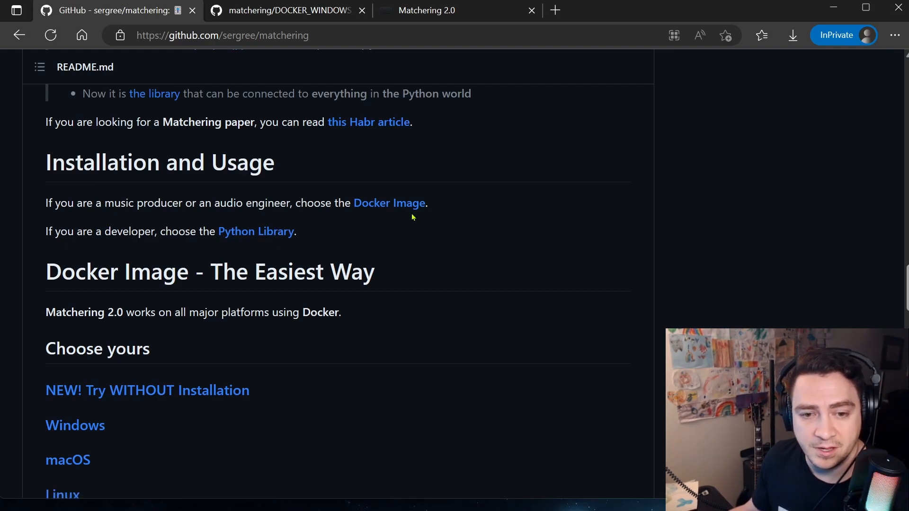
{"action": "mouse_move", "coordinate": [483, 274]}
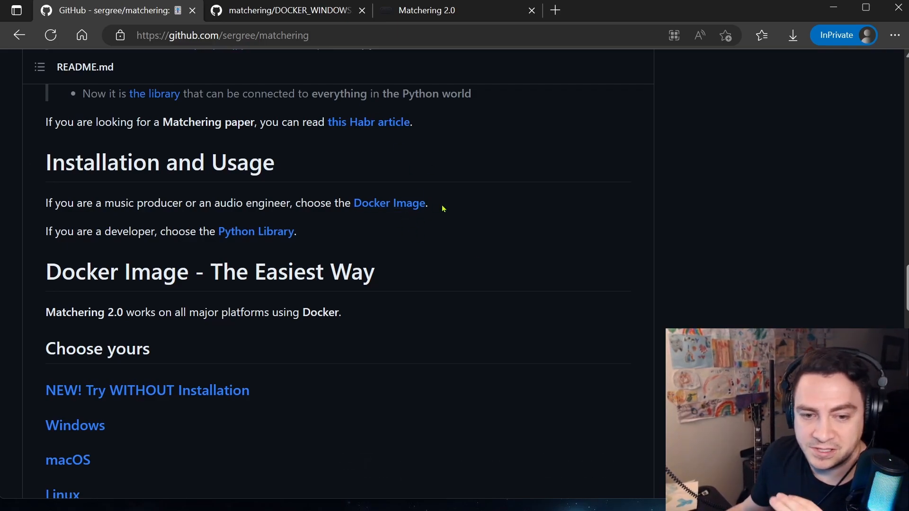
{"action": "mouse_move", "coordinate": [459, 215]}
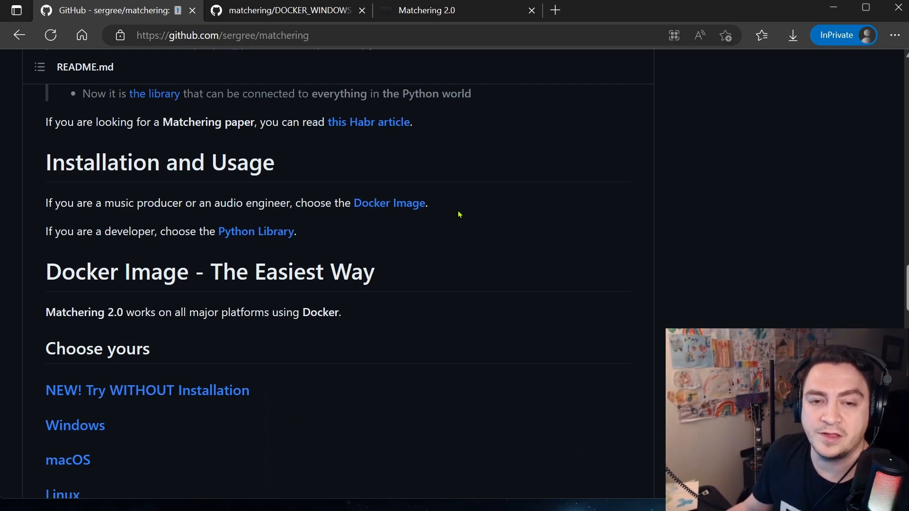
{"action": "left_click", "coordinate": [426, 10]}
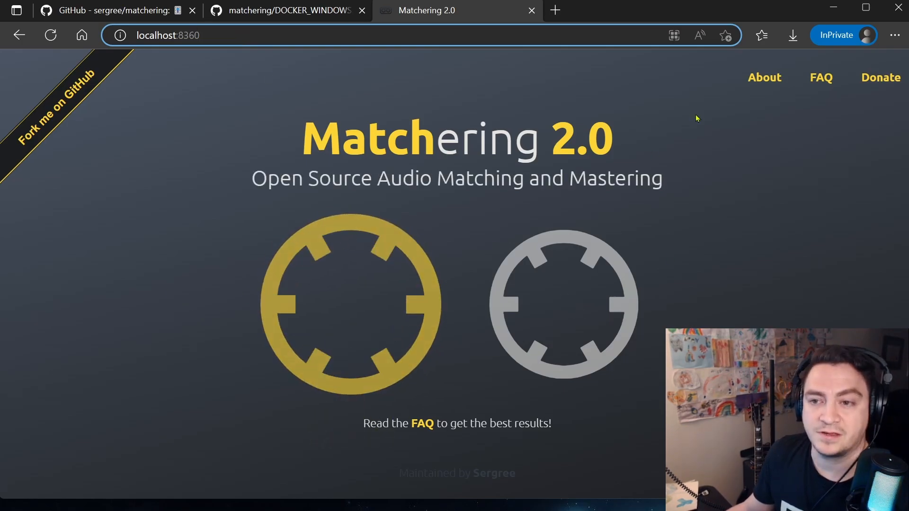
Step: Return to the GitHub README and scroll to the Windows, macOS and Linux Docker guides
{"action": "left_click", "coordinate": [109, 10]}
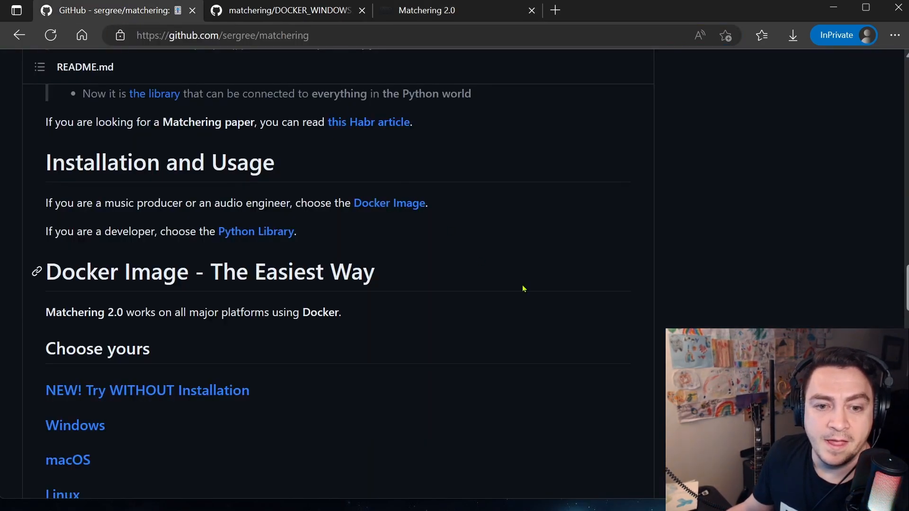
{"action": "scroll", "scroll_direction": "down", "scroll_amount": 3}
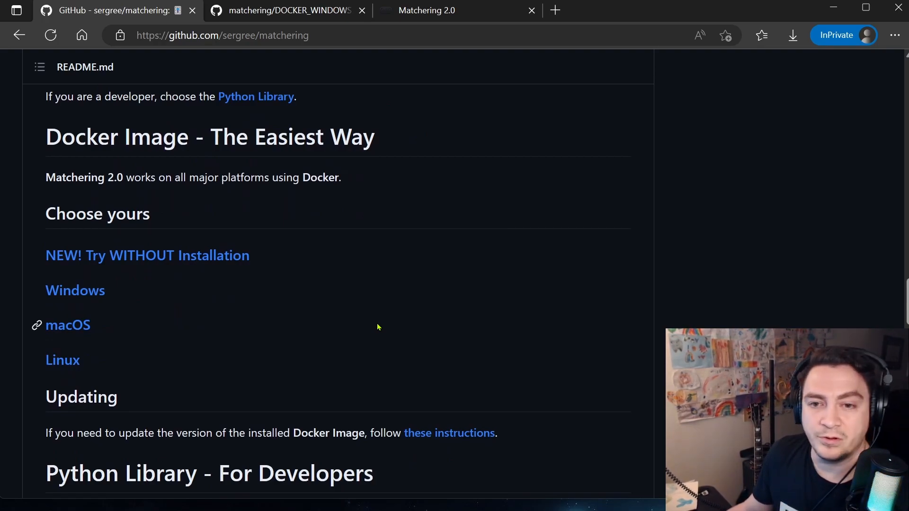
{"action": "scroll", "scroll_direction": "down", "scroll_amount": 3}
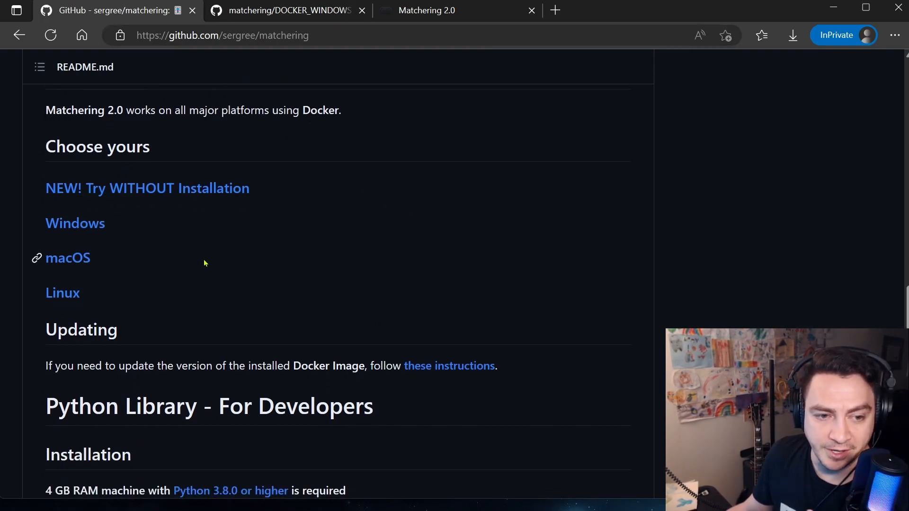
{"action": "mouse_move", "coordinate": [122, 226]}
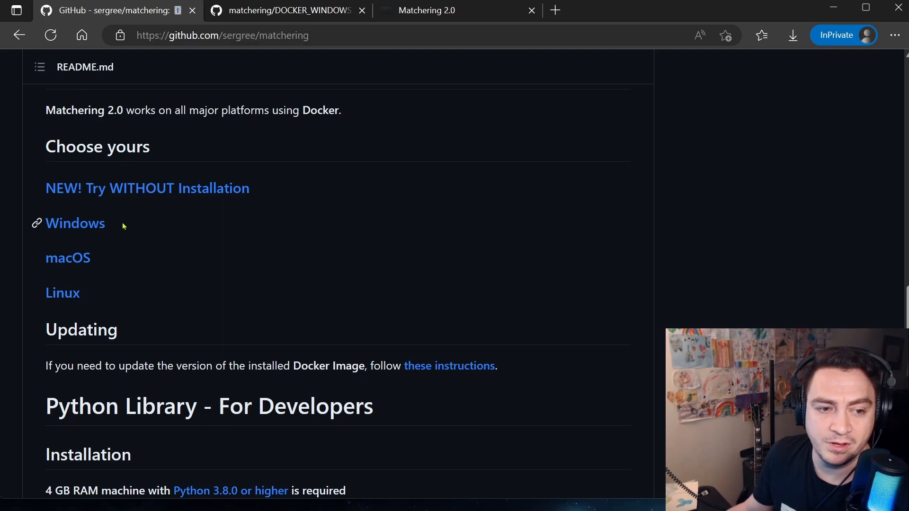
{"action": "mouse_move", "coordinate": [100, 225]}
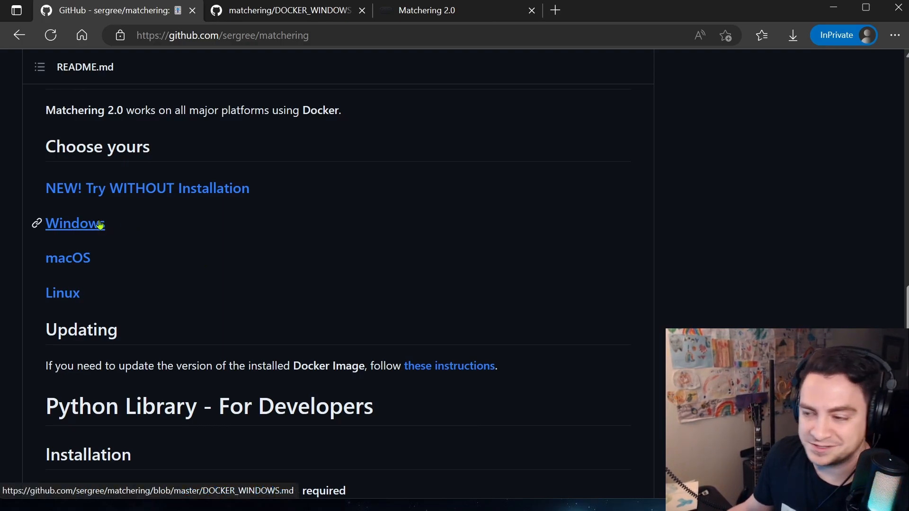
{"action": "mouse_move", "coordinate": [194, 235]}
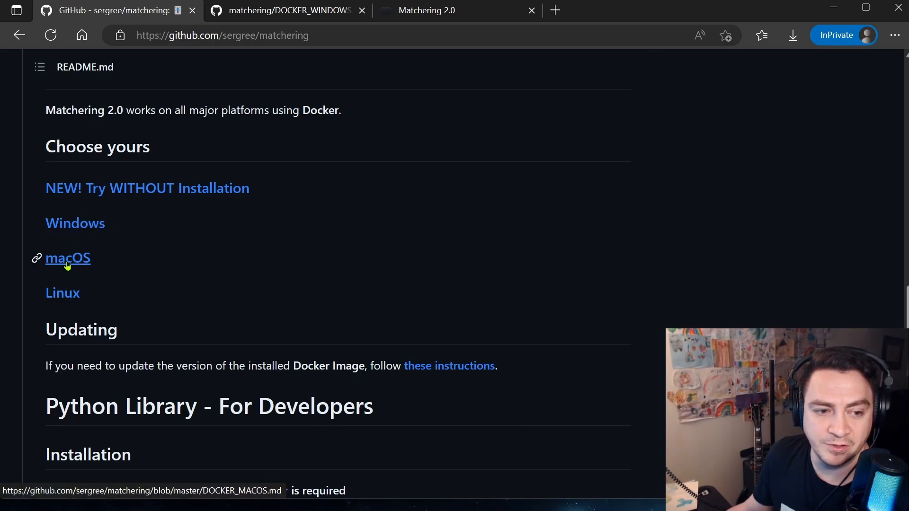
{"action": "mouse_move", "coordinate": [237, 54]}
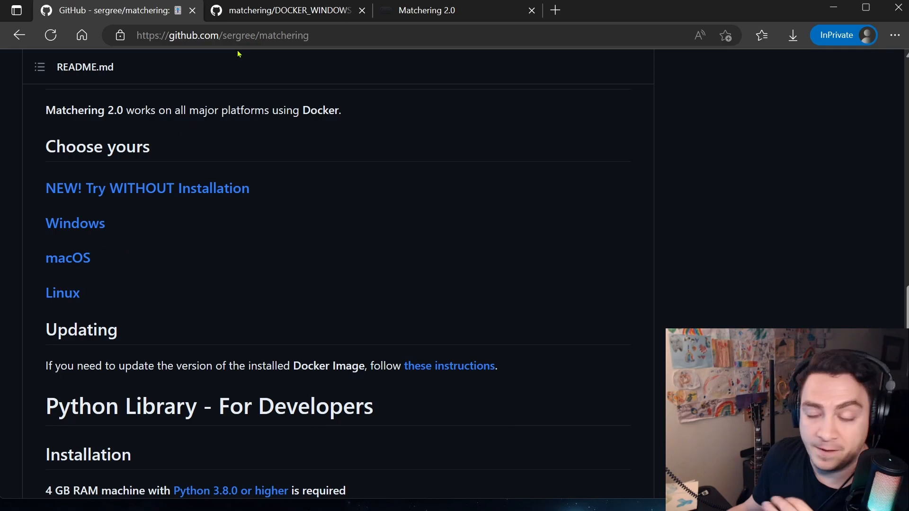
{"action": "mouse_move", "coordinate": [69, 258]}
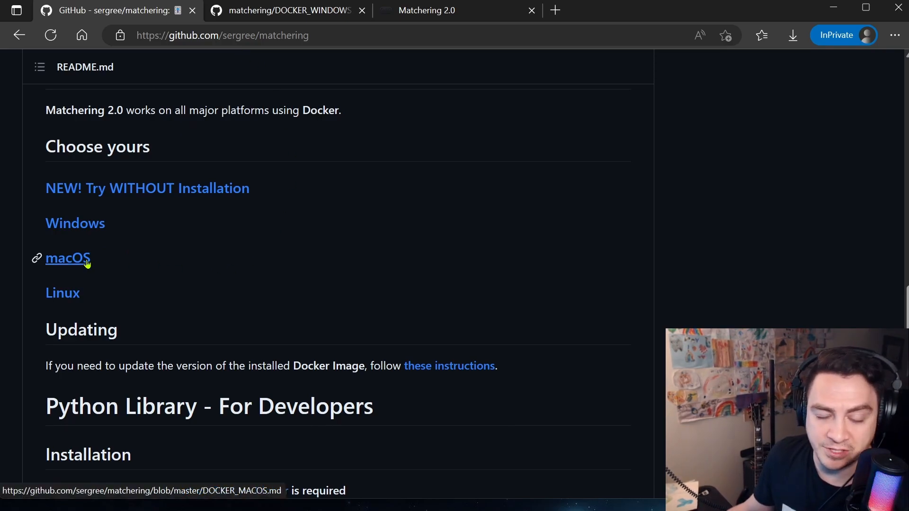
{"action": "mouse_move", "coordinate": [90, 234]}
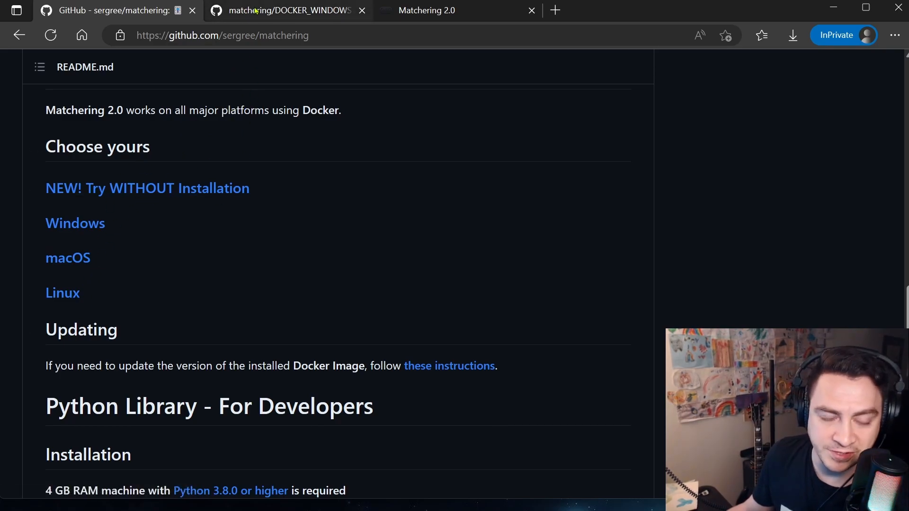
Step: Open the Windows Docker guide and scroll to step 1, installing Docker Desktop for Windows 10
{"action": "left_click", "coordinate": [287, 10]}
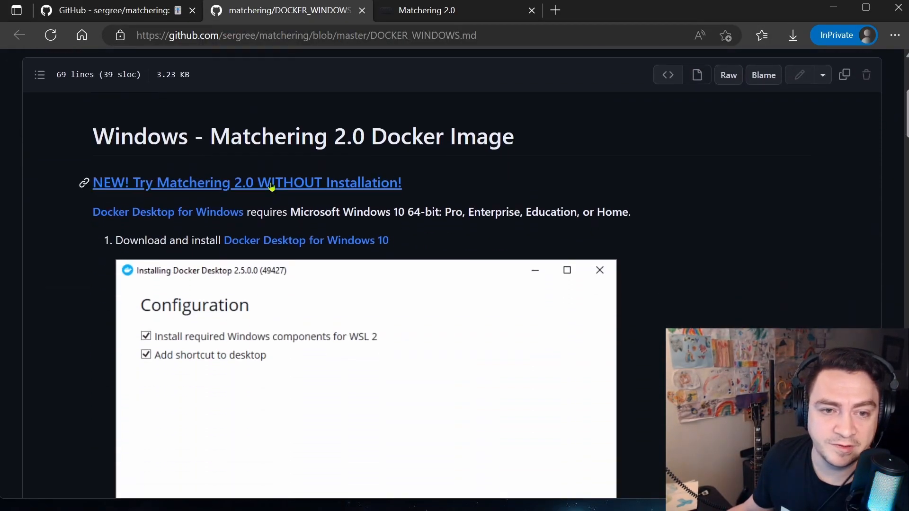
{"action": "mouse_move", "coordinate": [305, 193]}
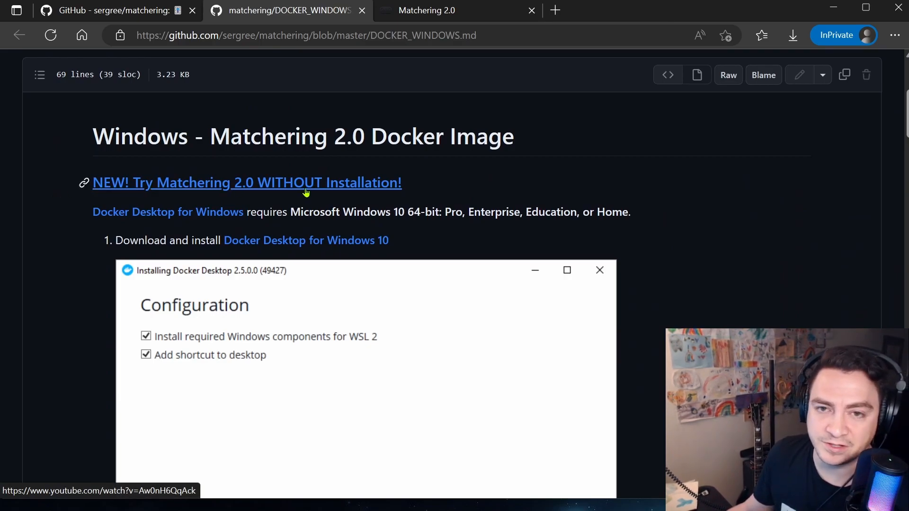
{"action": "mouse_move", "coordinate": [457, 215]}
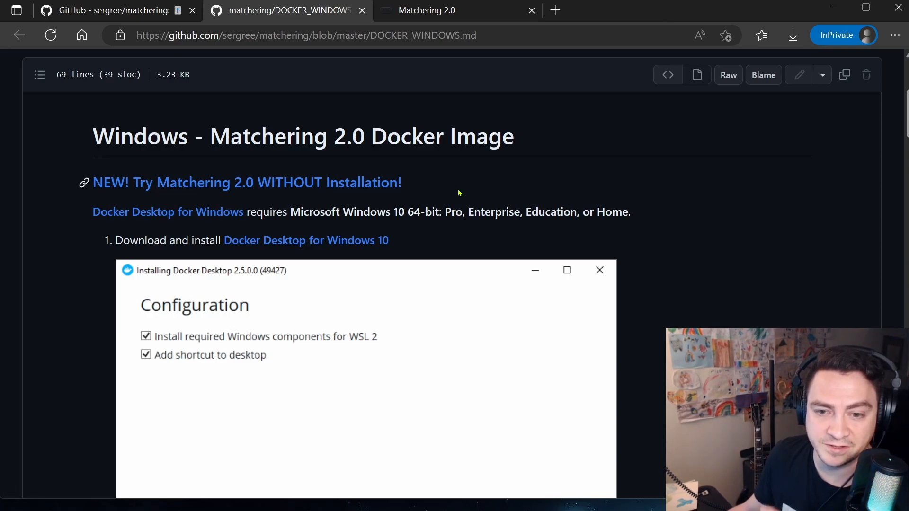
{"action": "scroll", "scroll_direction": "down", "scroll_amount": 3}
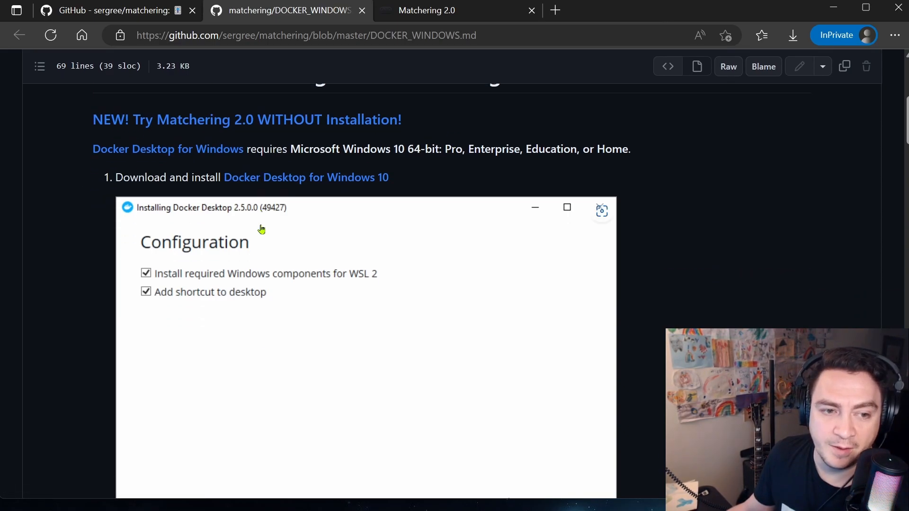
{"action": "scroll", "scroll_direction": "down", "scroll_amount": 3}
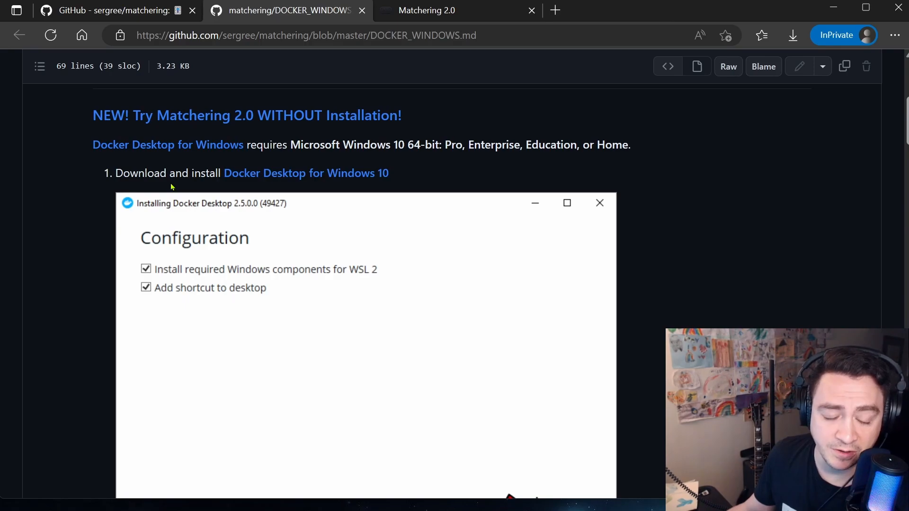
{"action": "mouse_move", "coordinate": [70, 149]}
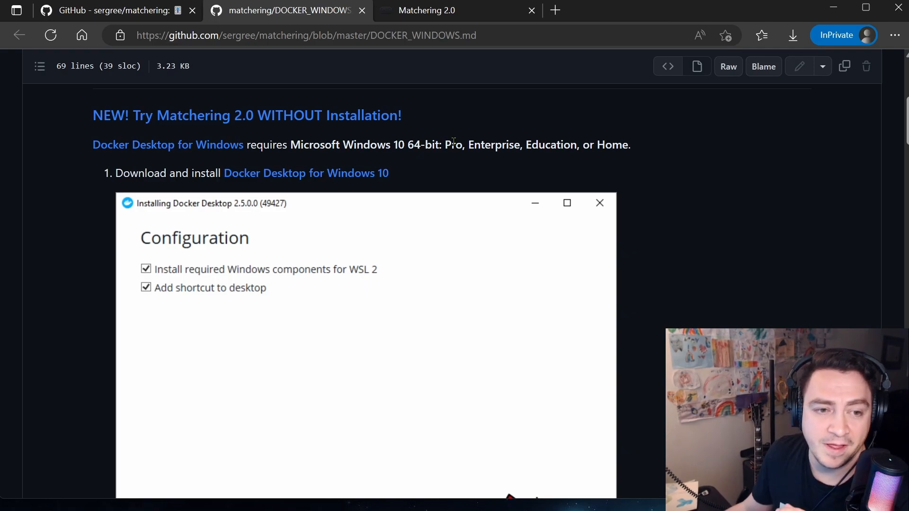
{"action": "mouse_move", "coordinate": [152, 156]}
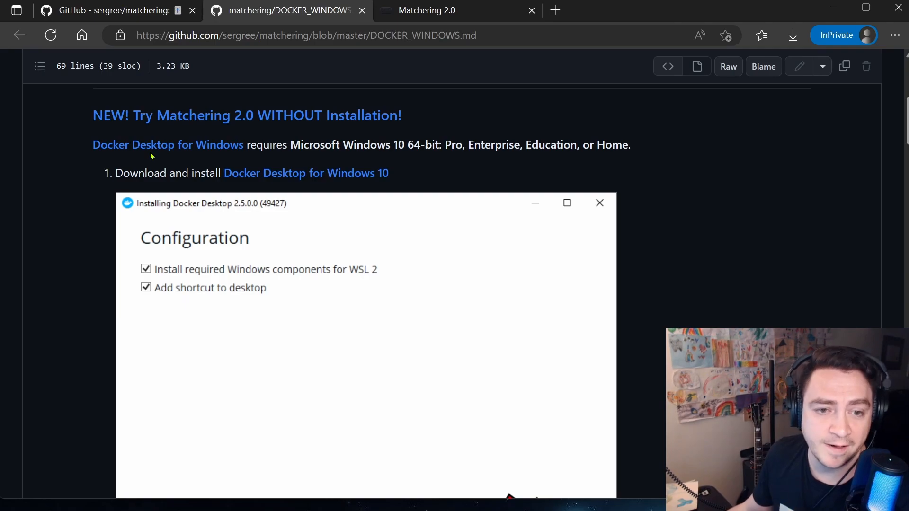
{"action": "mouse_move", "coordinate": [304, 176]}
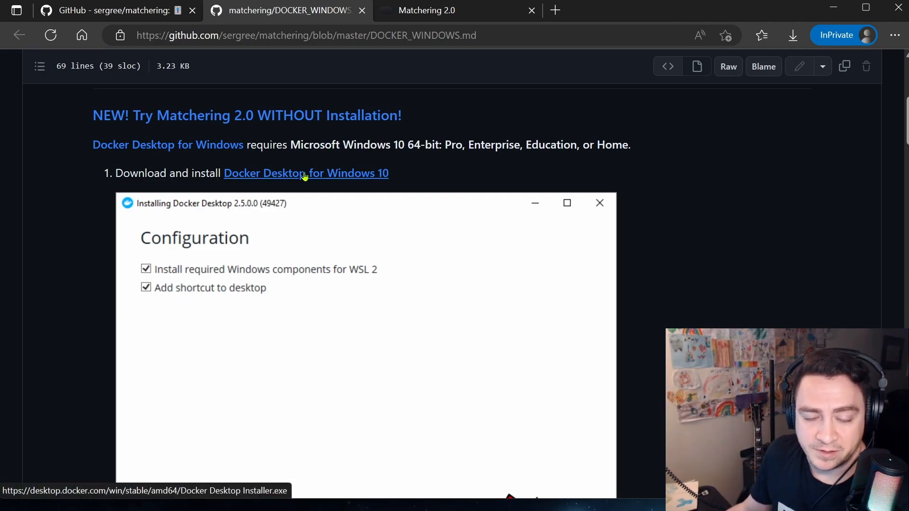
{"action": "scroll", "scroll_direction": "down", "scroll_amount": 3}
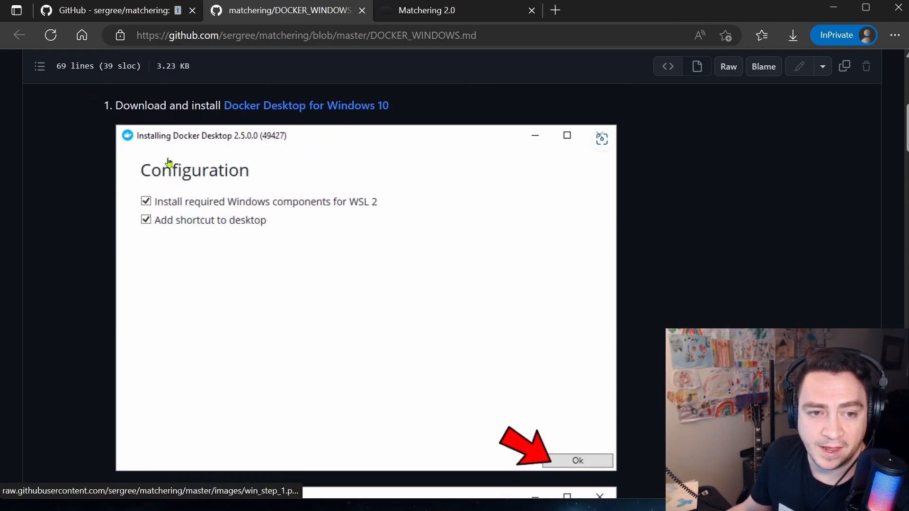
{"action": "mouse_move", "coordinate": [371, 108]}
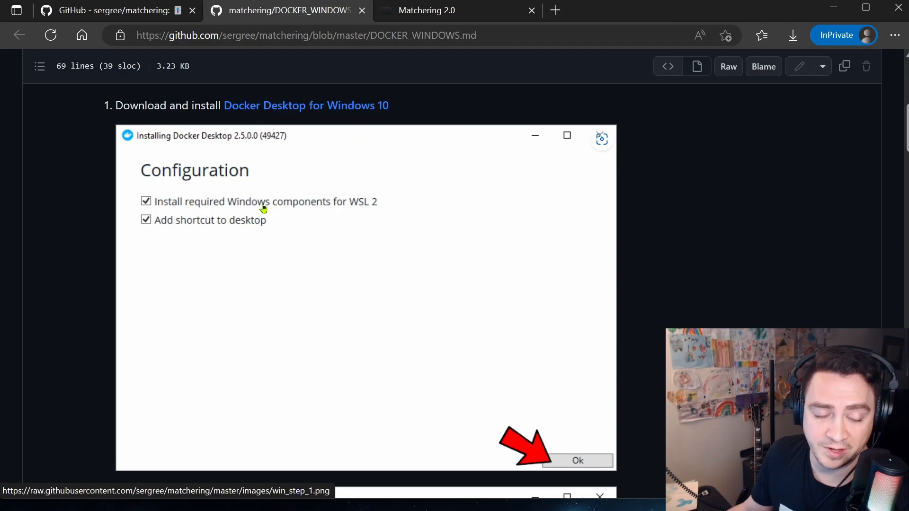
{"action": "mouse_move", "coordinate": [362, 211]}
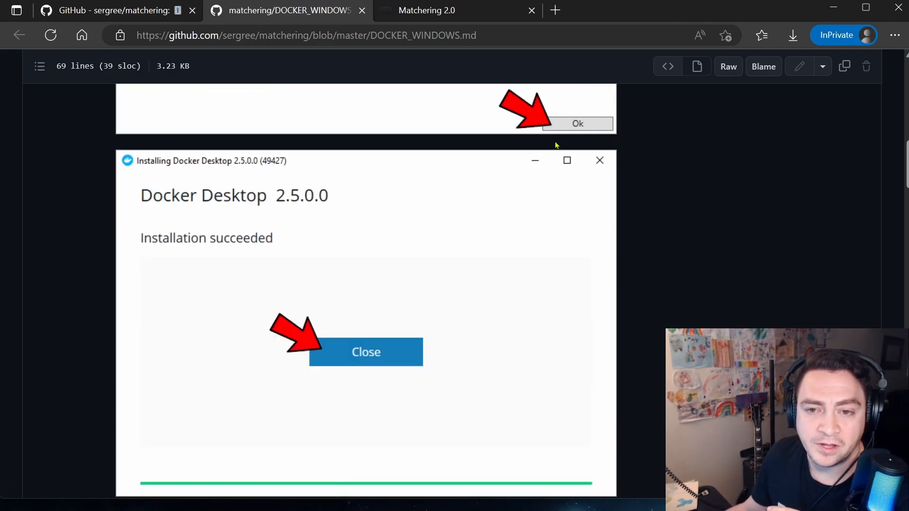
Step: Scroll past the installer Configuration screenshot to the 'Installation succeeded' screenshot
{"action": "scroll", "scroll_direction": "down", "scroll_amount": 3}
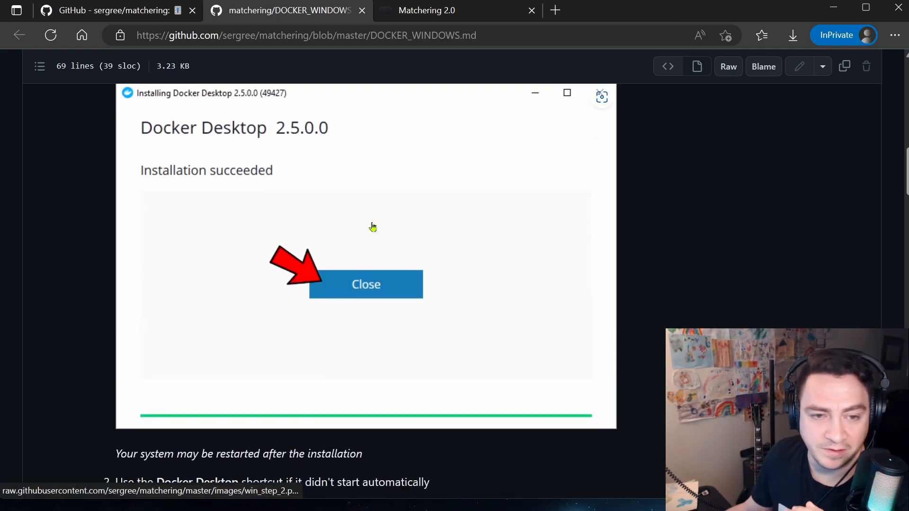
{"action": "scroll", "scroll_direction": "down", "scroll_amount": 3}
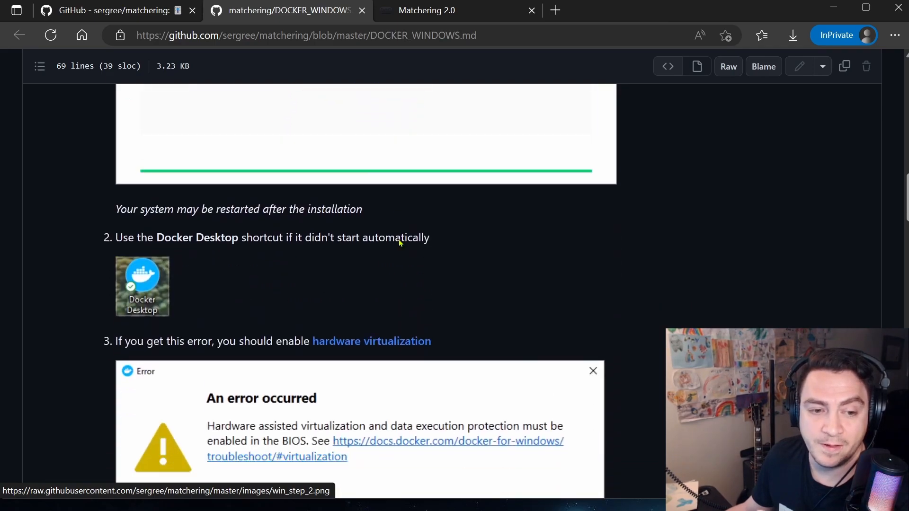
Step: Scroll through steps 2–4 covering the hardware virtualization error and WSL 2 kernel update
{"action": "scroll", "scroll_direction": "down", "scroll_amount": 3}
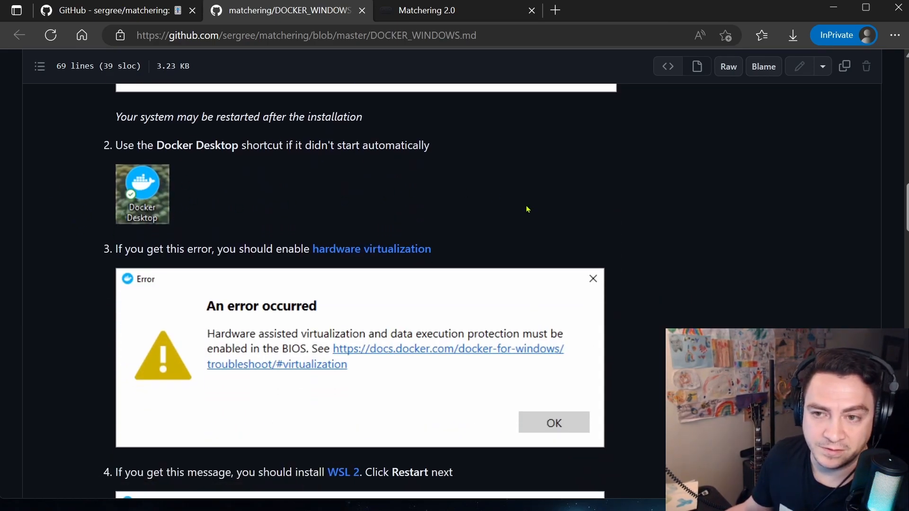
{"action": "scroll", "scroll_direction": "down", "scroll_amount": 3}
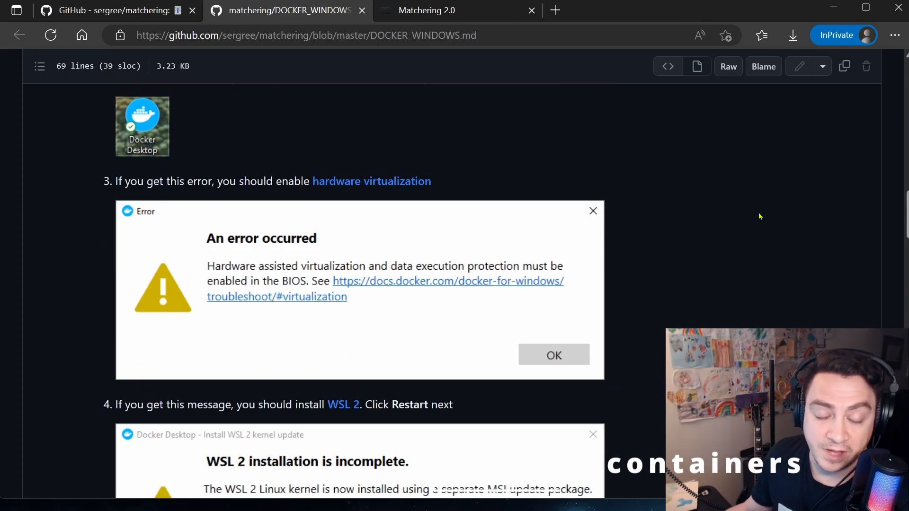
{"action": "mouse_move", "coordinate": [355, 183]}
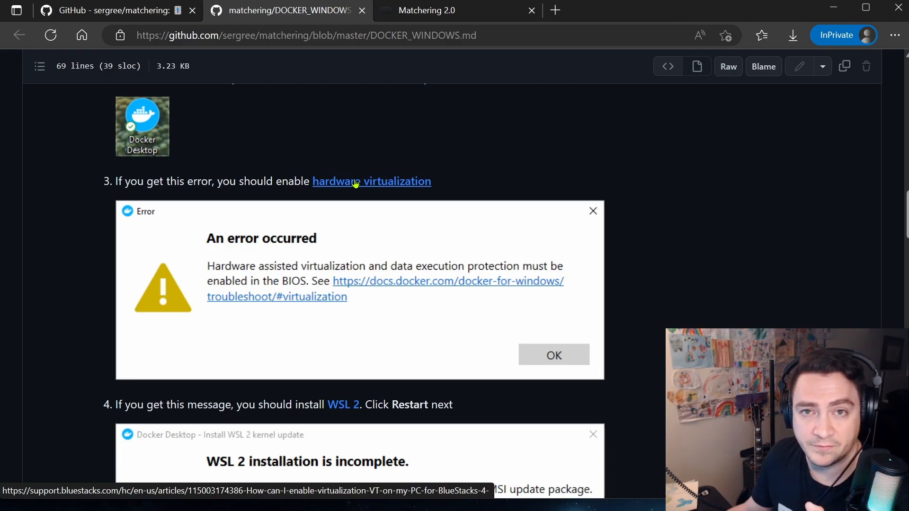
{"action": "mouse_move", "coordinate": [184, 286]}
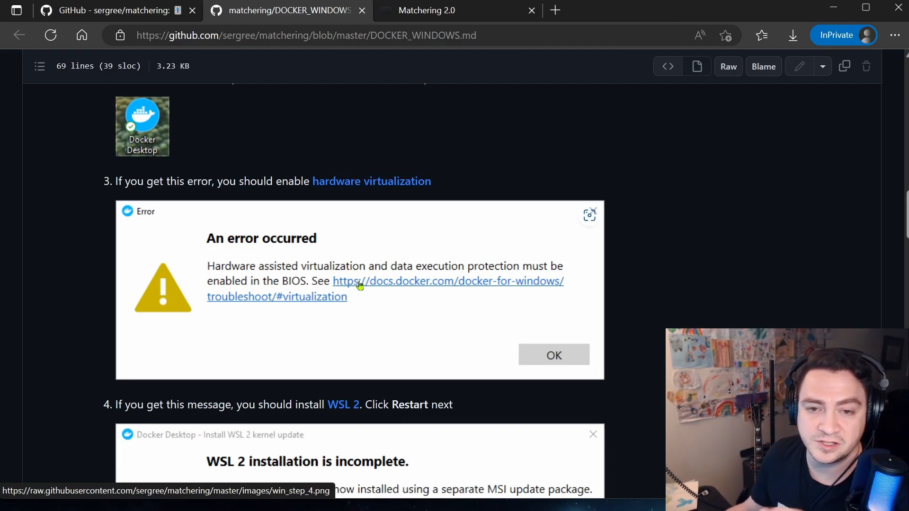
{"action": "mouse_move", "coordinate": [640, 286]}
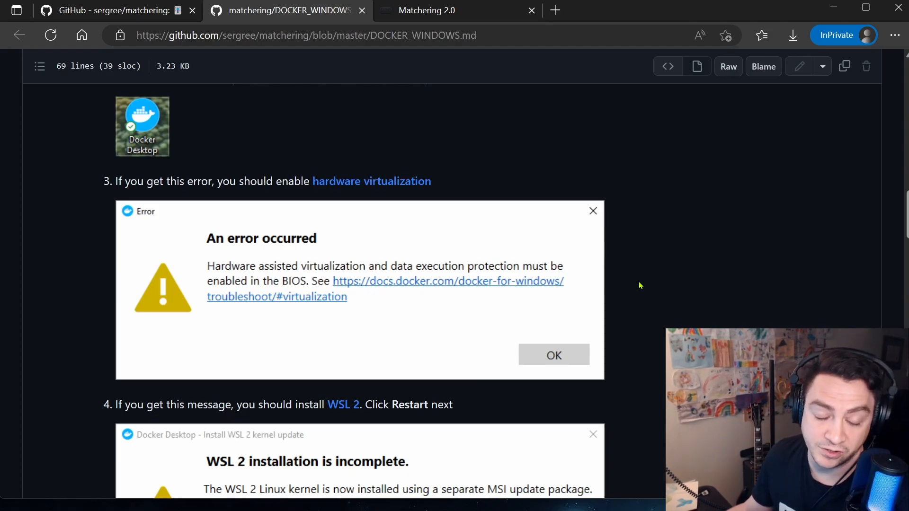
{"action": "scroll", "scroll_direction": "down", "scroll_amount": 3}
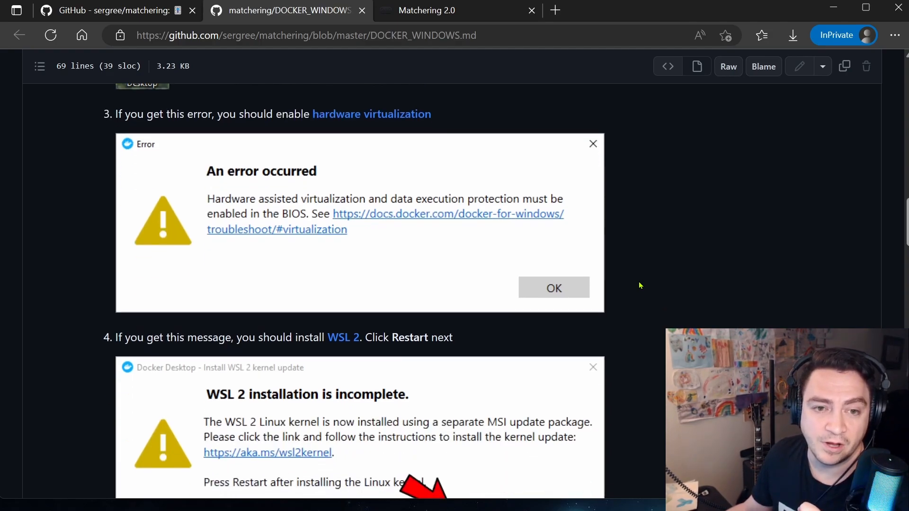
{"action": "mouse_move", "coordinate": [507, 174]}
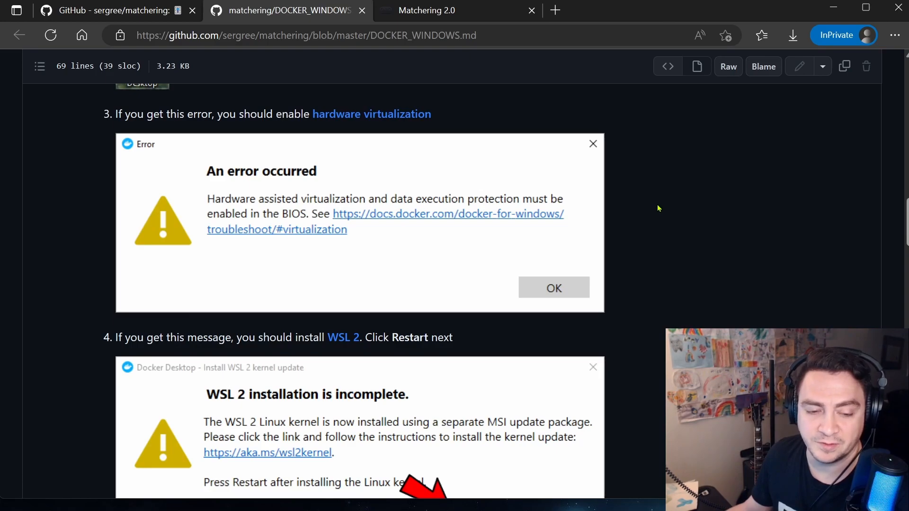
{"action": "scroll", "scroll_direction": "down", "scroll_amount": 3}
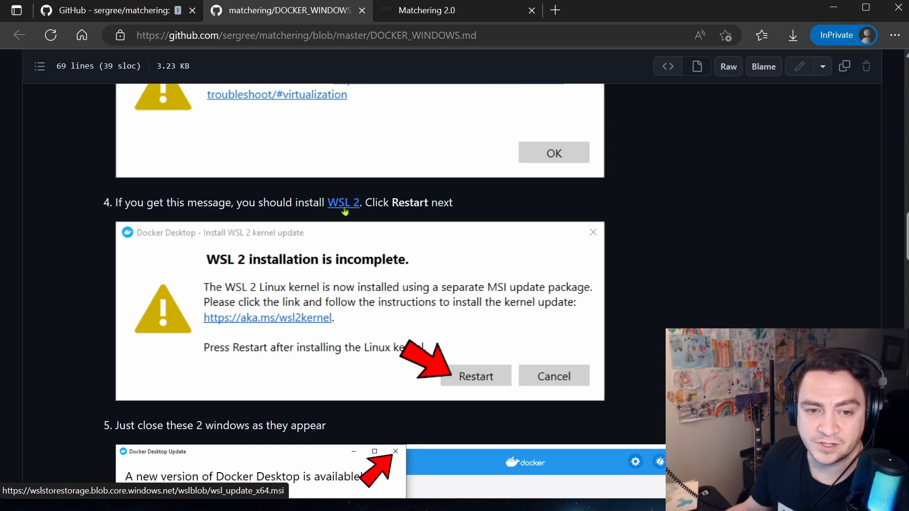
Step: Download wsl_update_x64.msi from step 4, then scroll to step 8's docker run command
{"action": "left_click", "coordinate": [792, 35]}
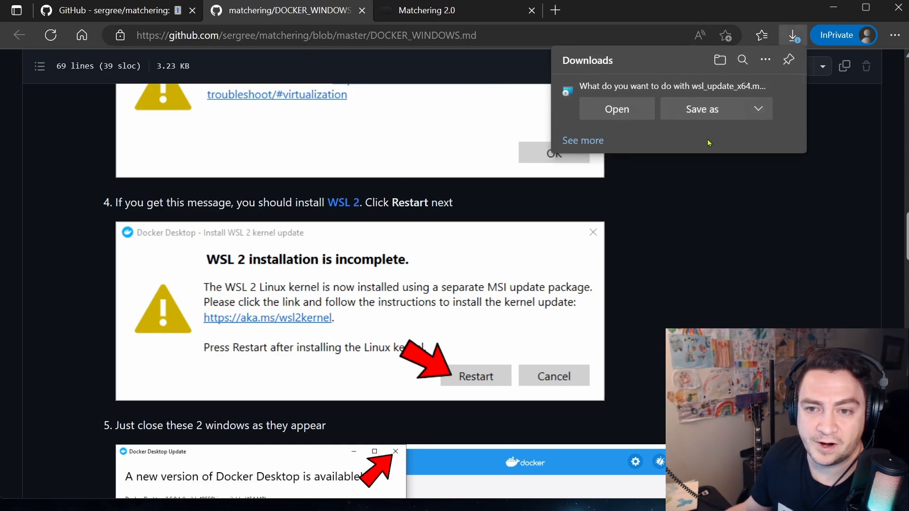
{"action": "mouse_move", "coordinate": [338, 204]}
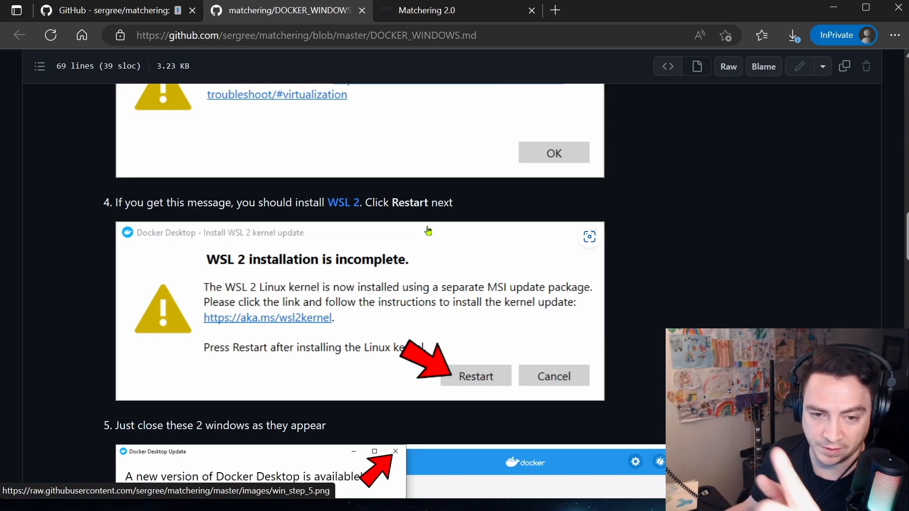
{"action": "mouse_move", "coordinate": [335, 205]}
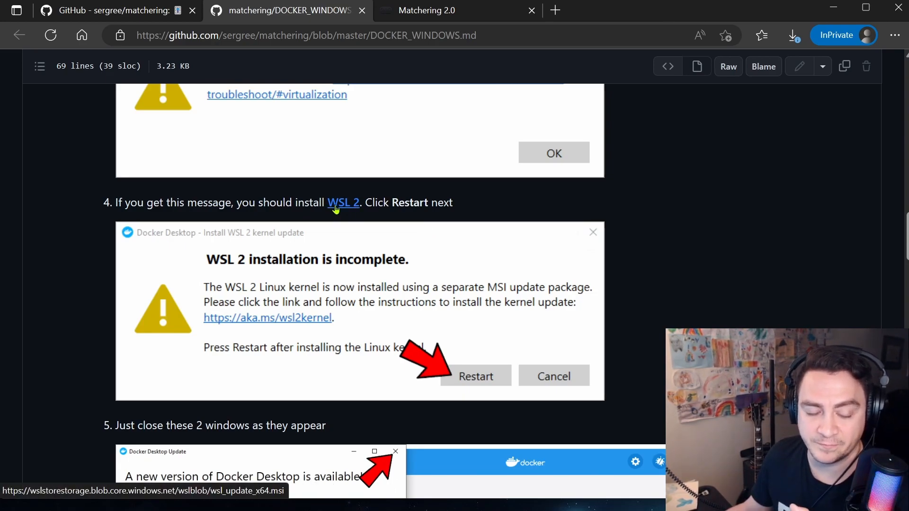
{"action": "scroll", "scroll_direction": "down", "scroll_amount": 3}
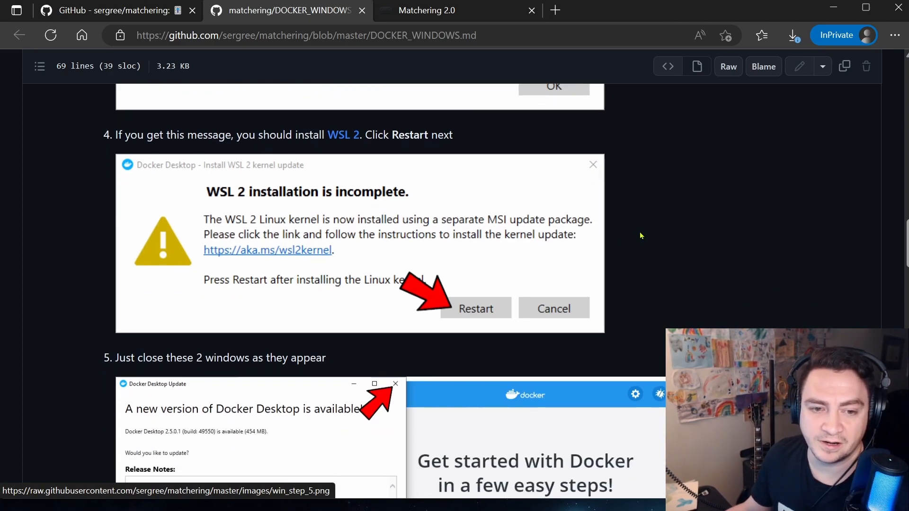
{"action": "scroll", "scroll_direction": "down", "scroll_amount": 3}
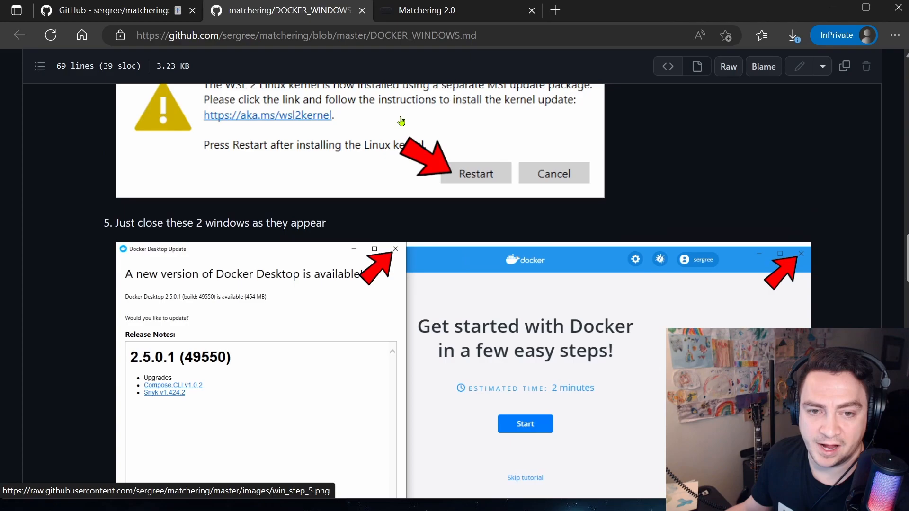
{"action": "scroll", "scroll_direction": "down", "scroll_amount": 3}
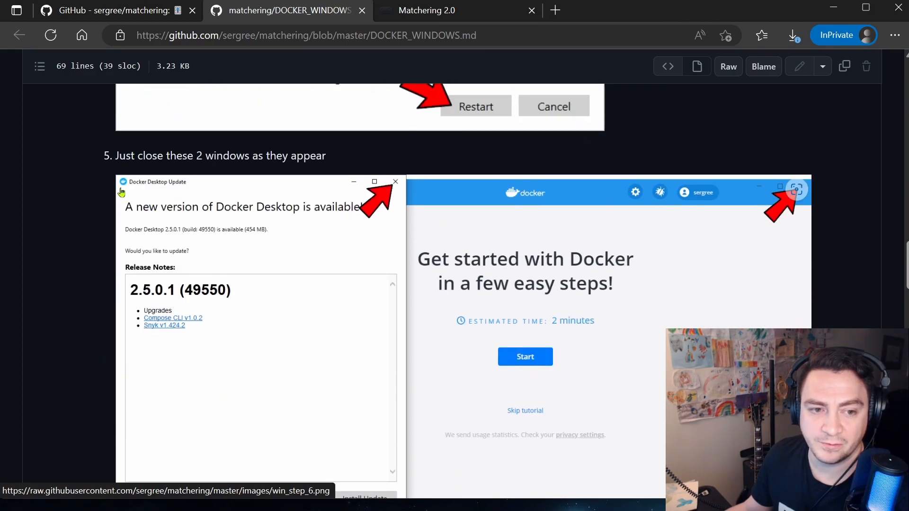
{"action": "mouse_move", "coordinate": [213, 228]}
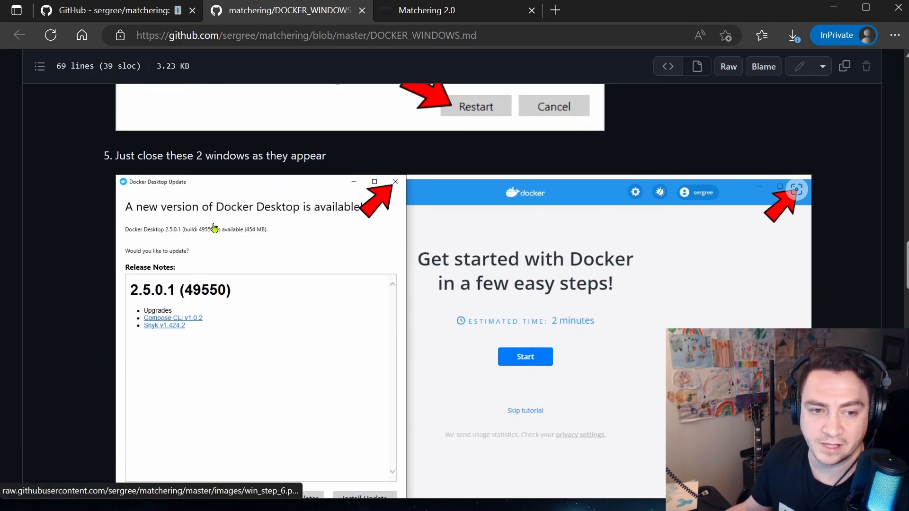
{"action": "scroll", "scroll_direction": "down", "scroll_amount": 3}
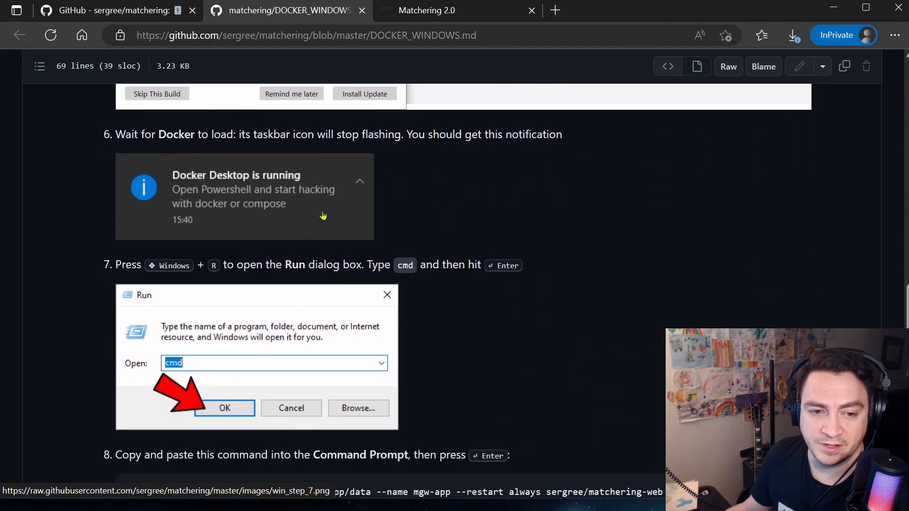
{"action": "scroll", "scroll_direction": "down", "scroll_amount": 3}
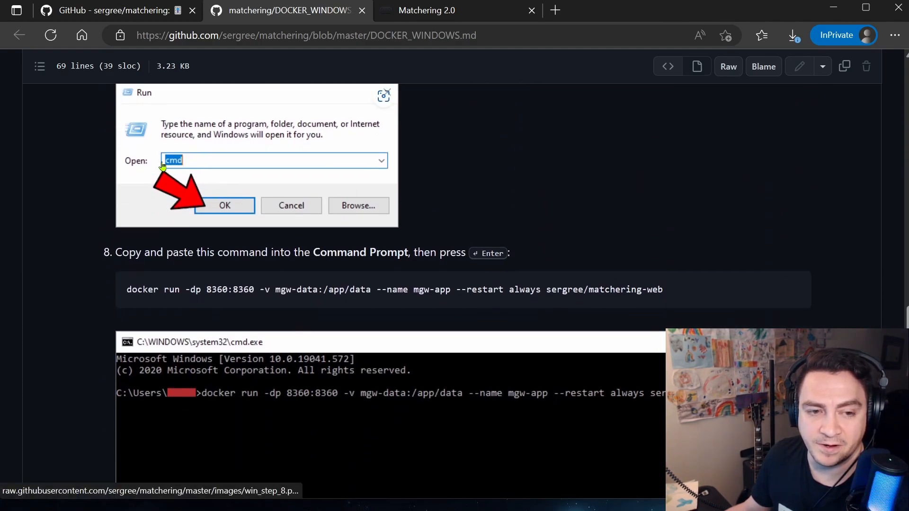
{"action": "left_click_drag", "start_coordinate": [126, 289], "coordinate": [284, 289]}
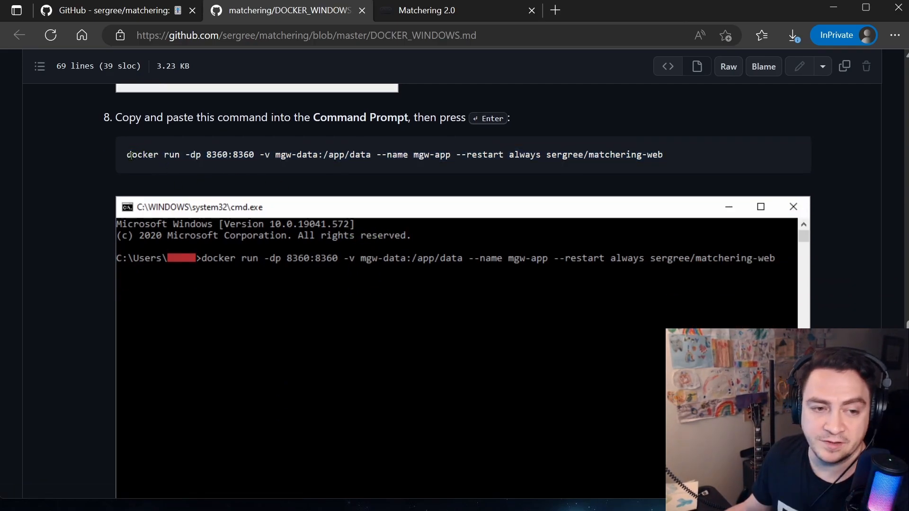
{"action": "double_click", "coordinate": [172, 155]}
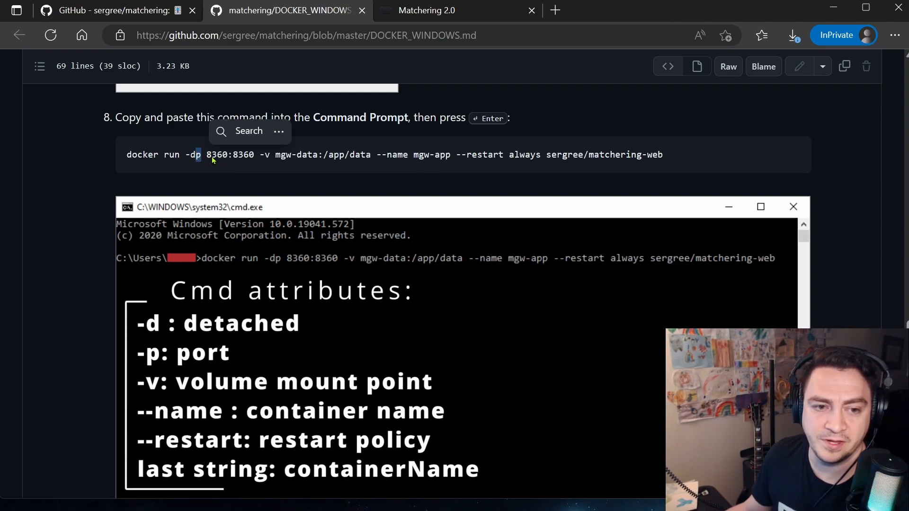
{"action": "double_click", "coordinate": [230, 155]}
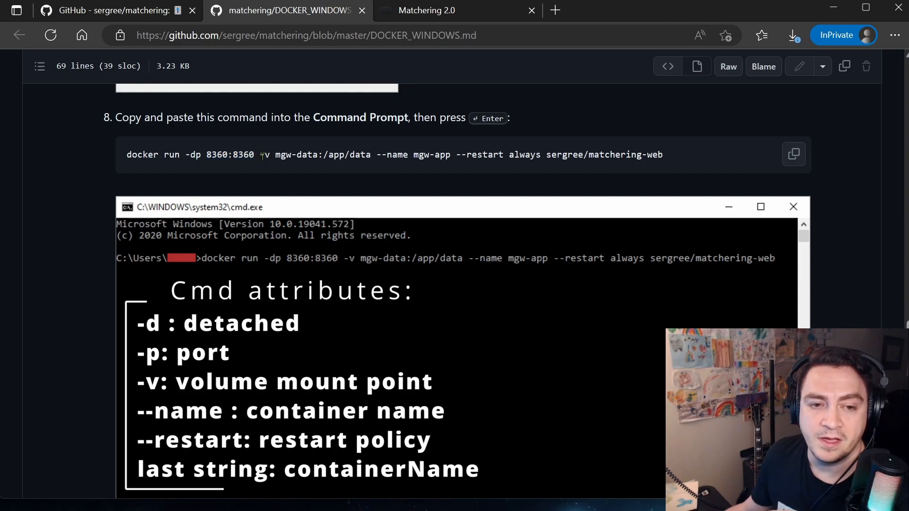
{"action": "mouse_move", "coordinate": [287, 154]}
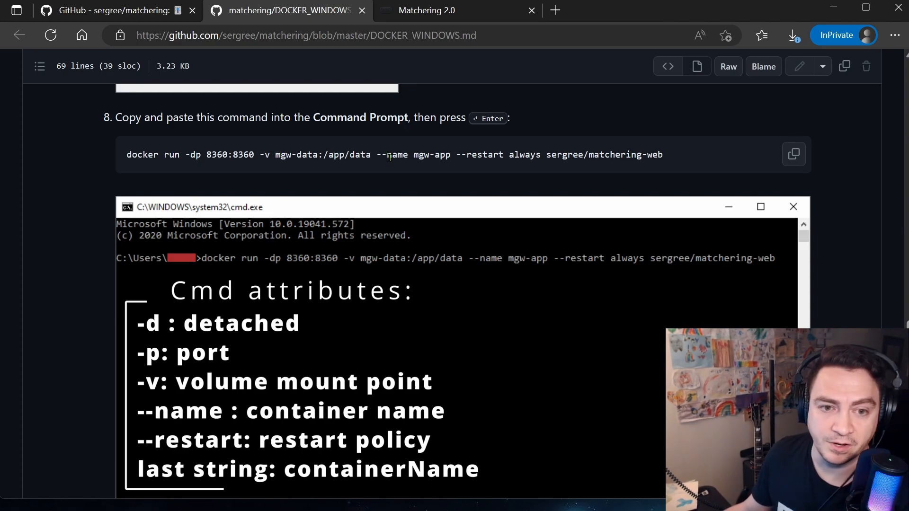
{"action": "mouse_move", "coordinate": [415, 155]}
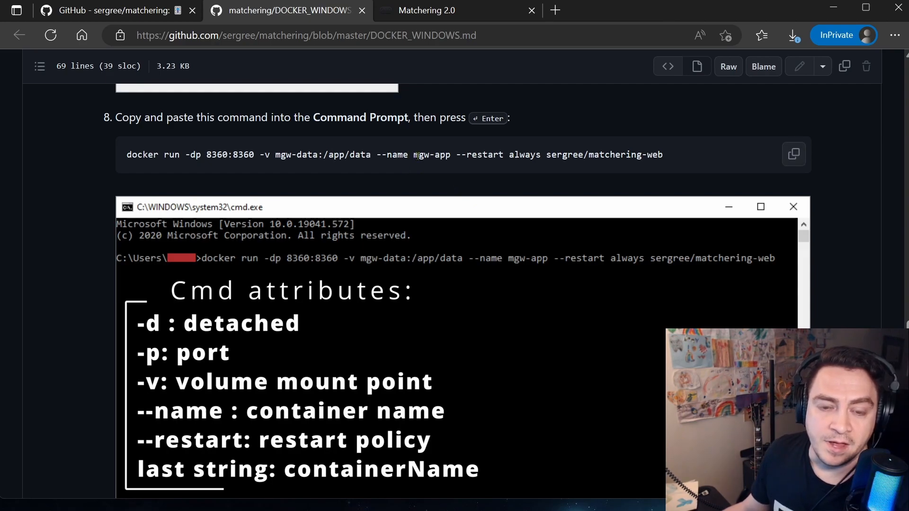
{"action": "double_click", "coordinate": [434, 154]}
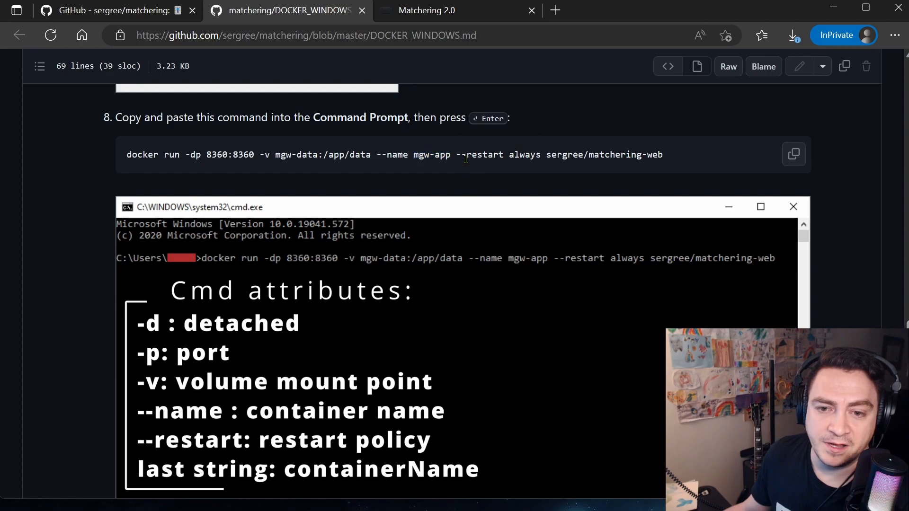
{"action": "double_click", "coordinate": [479, 154]}
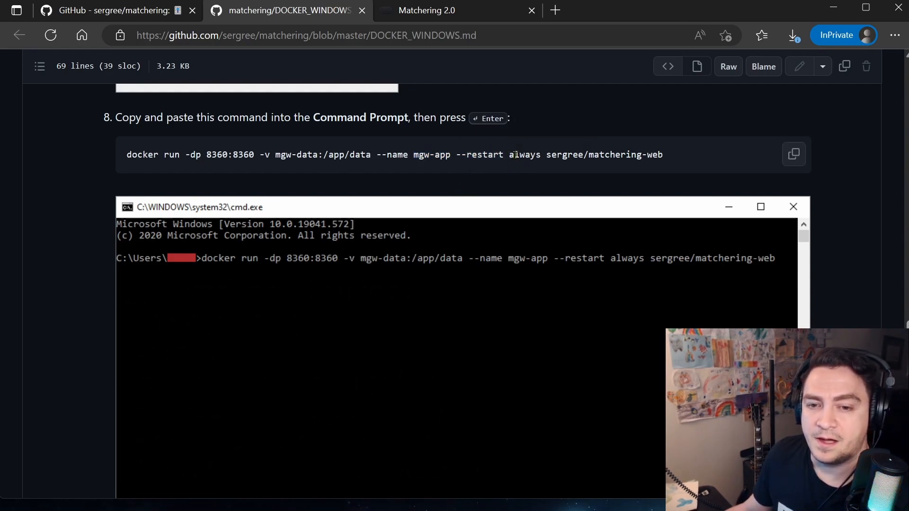
{"action": "double_click", "coordinate": [524, 154]}
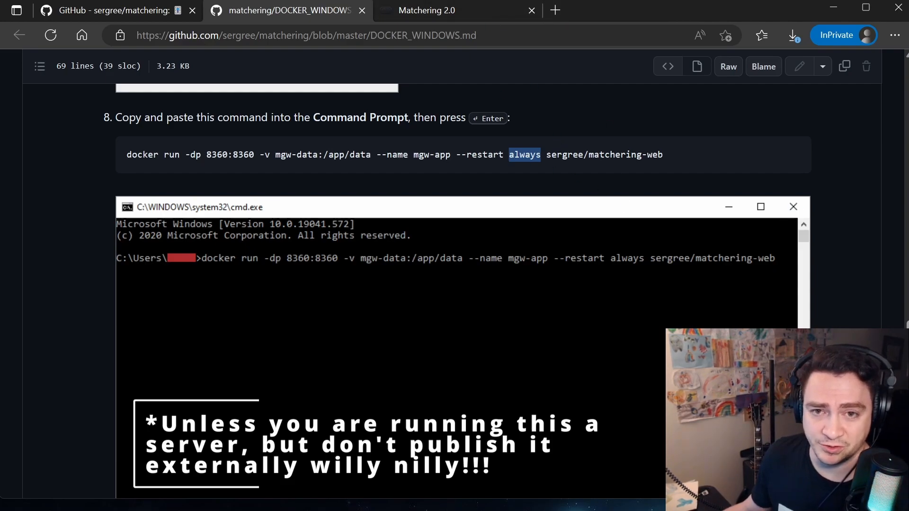
{"action": "mouse_move", "coordinate": [650, 127]}
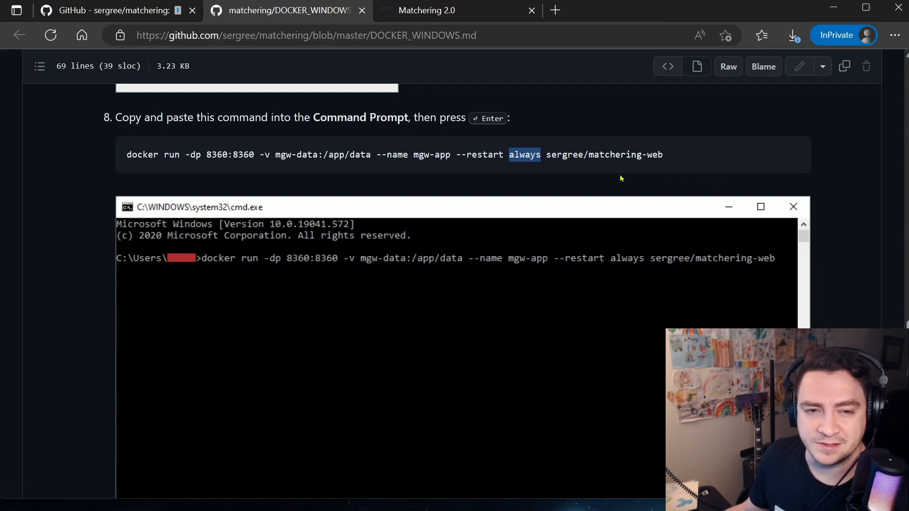
{"action": "mouse_move", "coordinate": [618, 140]}
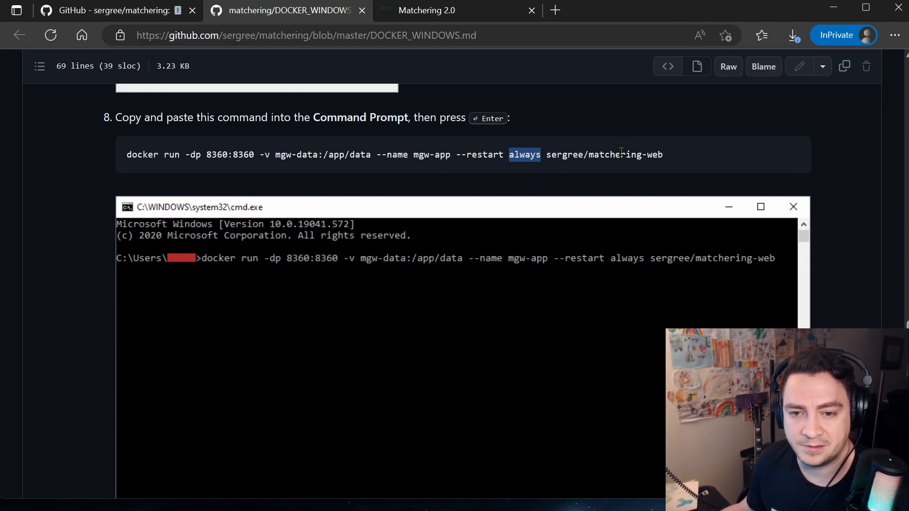
{"action": "mouse_move", "coordinate": [693, 157]}
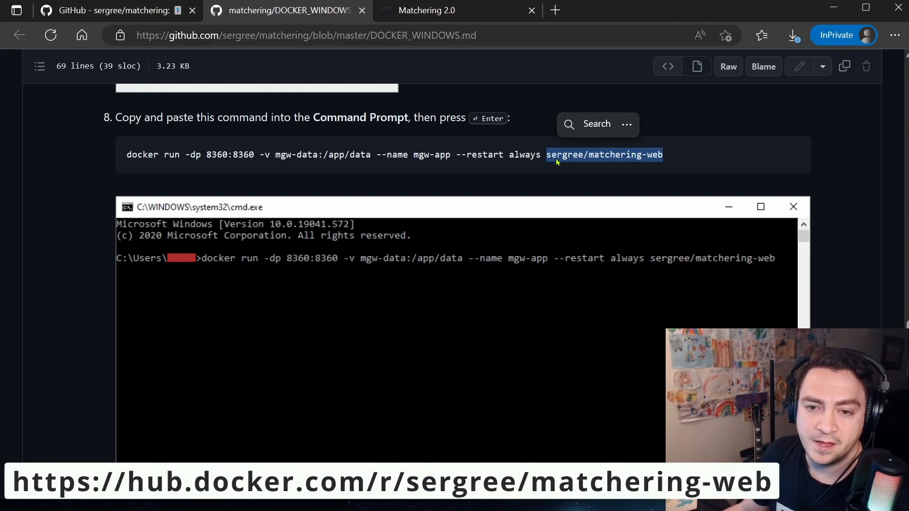
{"action": "mouse_move", "coordinate": [550, 162]}
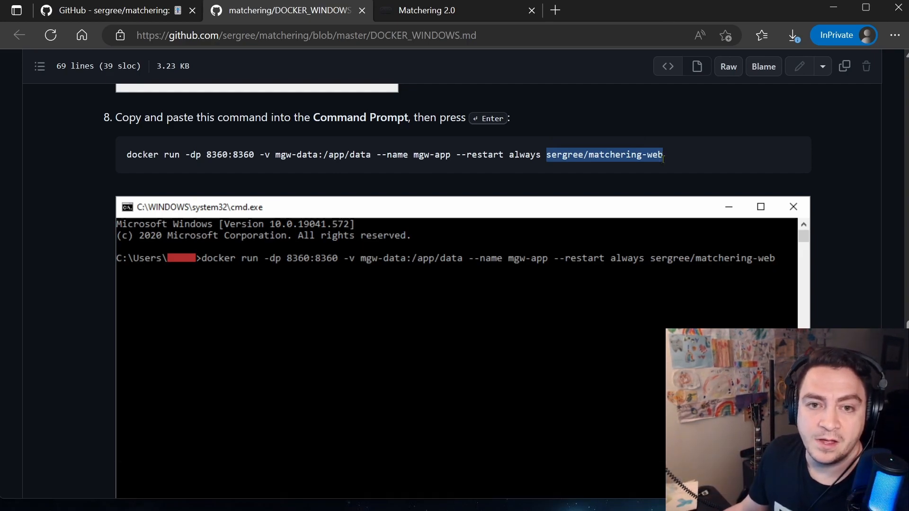
Step: Scroll DOCKER_WINDOWS.md to steps 9 and 10: finished image download and local app address
{"action": "scroll", "scroll_direction": "down", "scroll_amount": 3}
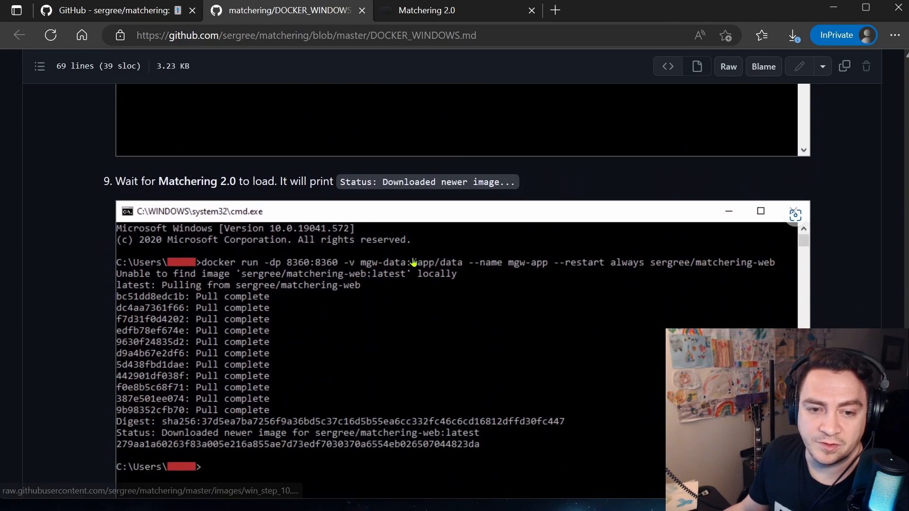
{"action": "scroll", "scroll_direction": "down", "scroll_amount": 3}
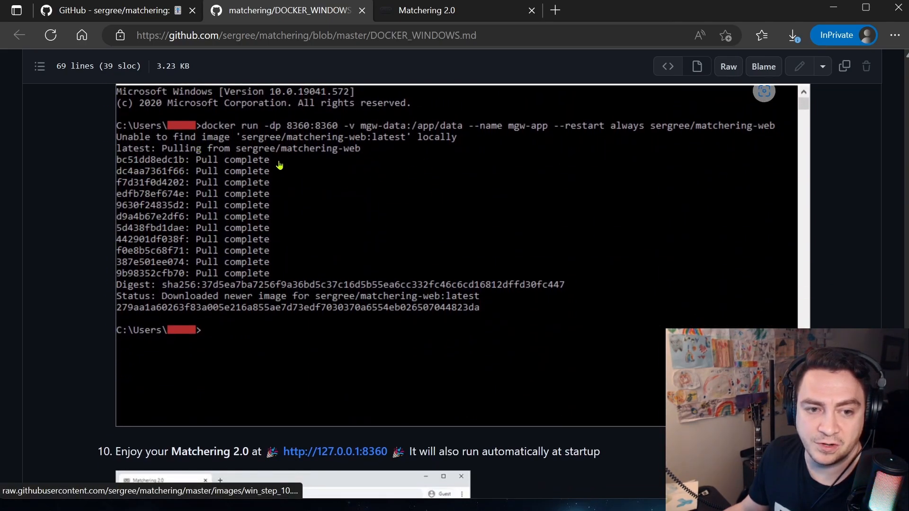
{"action": "mouse_move", "coordinate": [232, 166]}
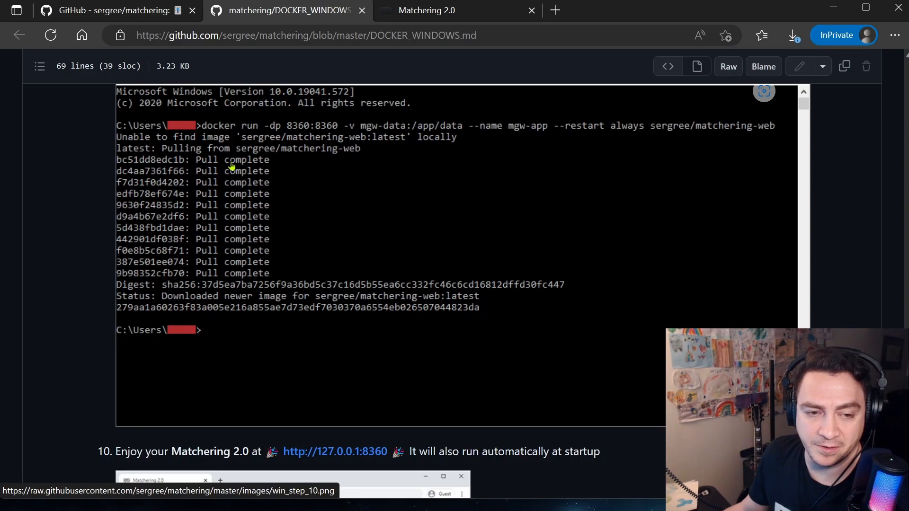
{"action": "mouse_move", "coordinate": [228, 162]}
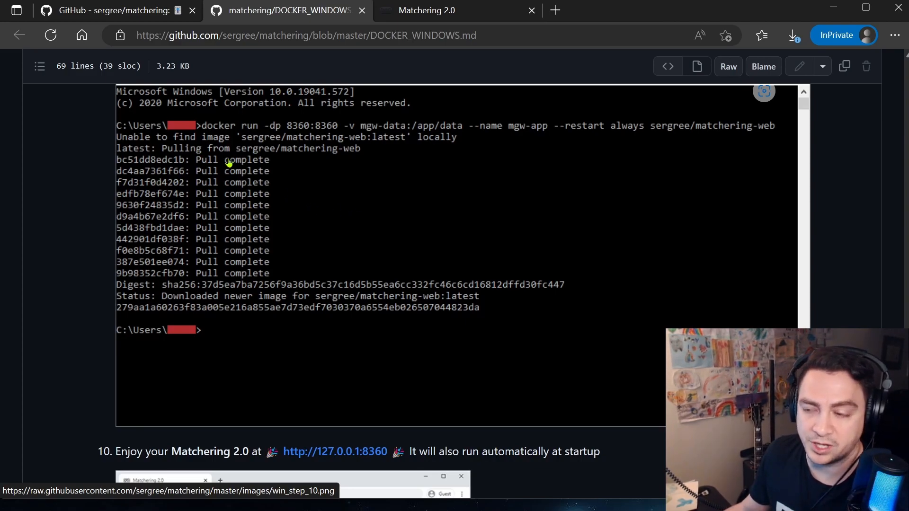
{"action": "mouse_move", "coordinate": [274, 250]}
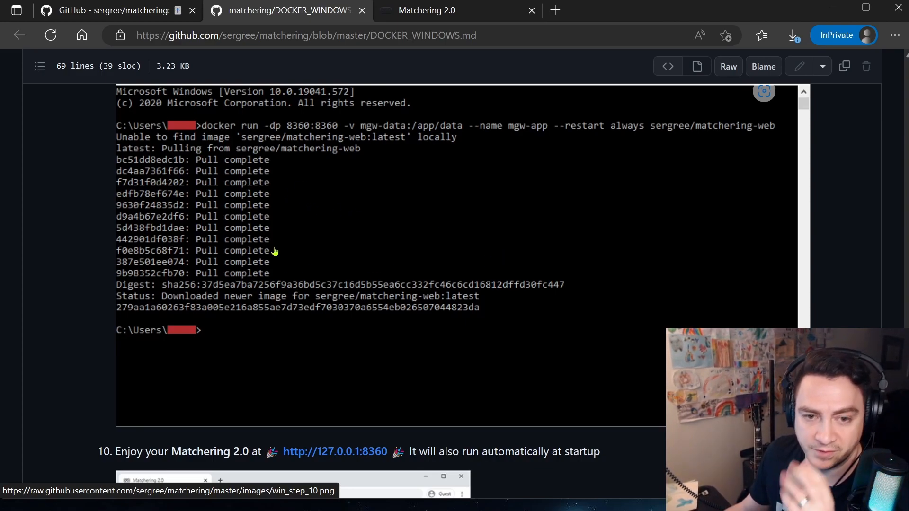
{"action": "mouse_move", "coordinate": [489, 252]}
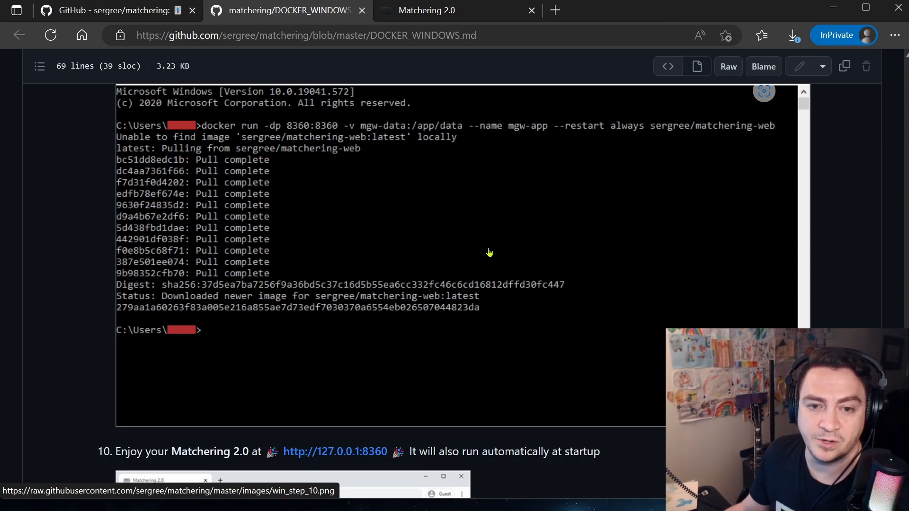
{"action": "scroll", "scroll_direction": "down", "scroll_amount": 3}
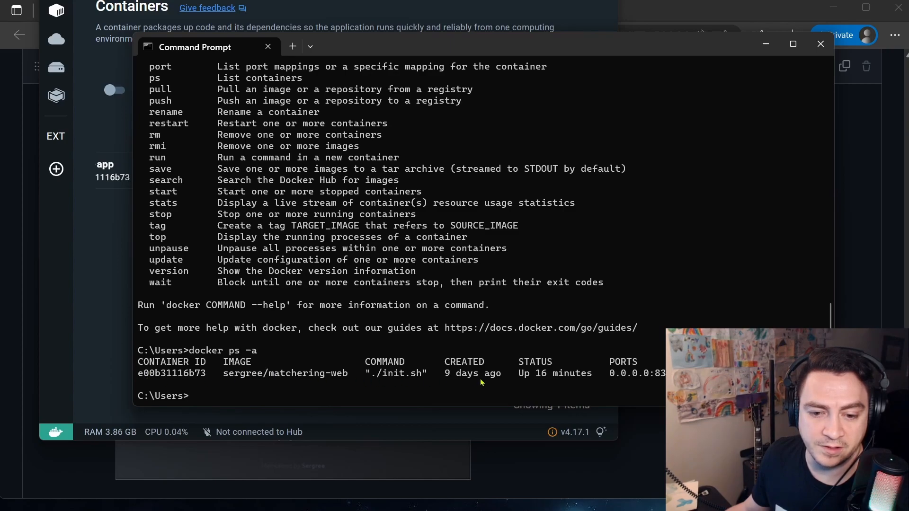
{"action": "mouse_move", "coordinate": [455, 378]}
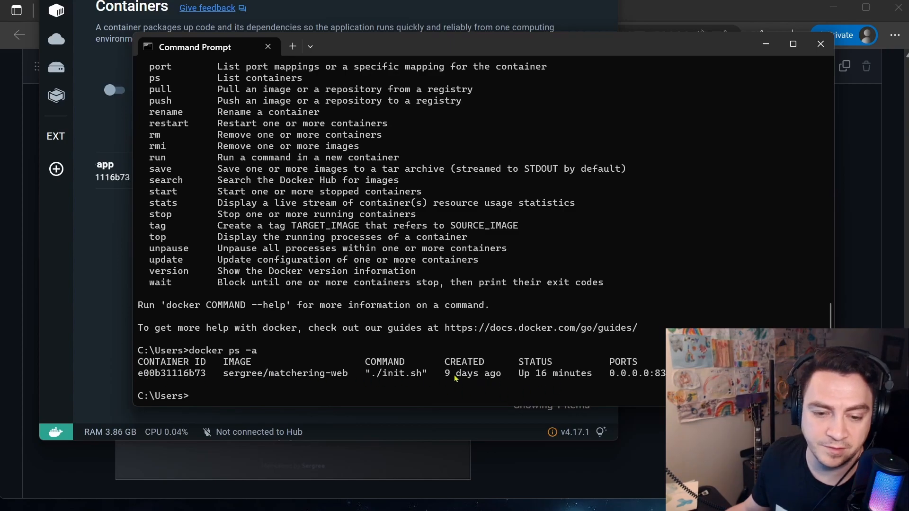
{"action": "mouse_move", "coordinate": [538, 381]}
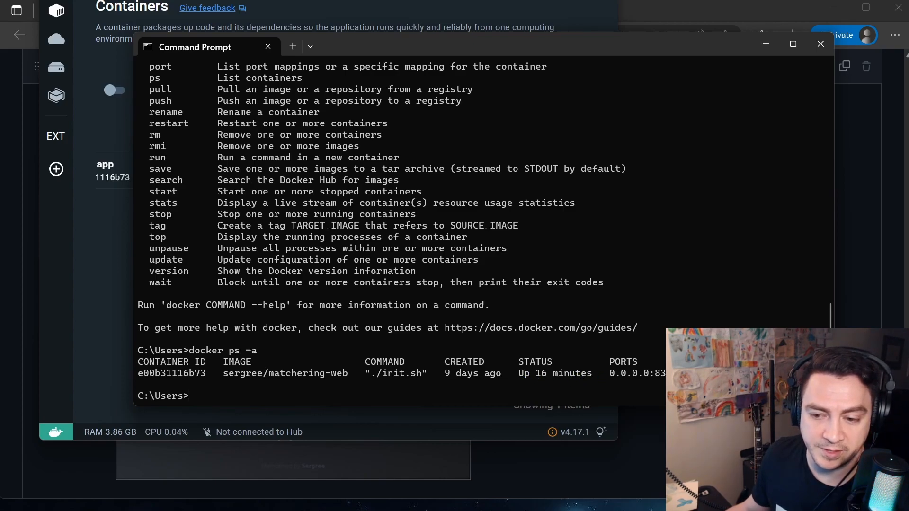
{"action": "mouse_move", "coordinate": [520, 155]}
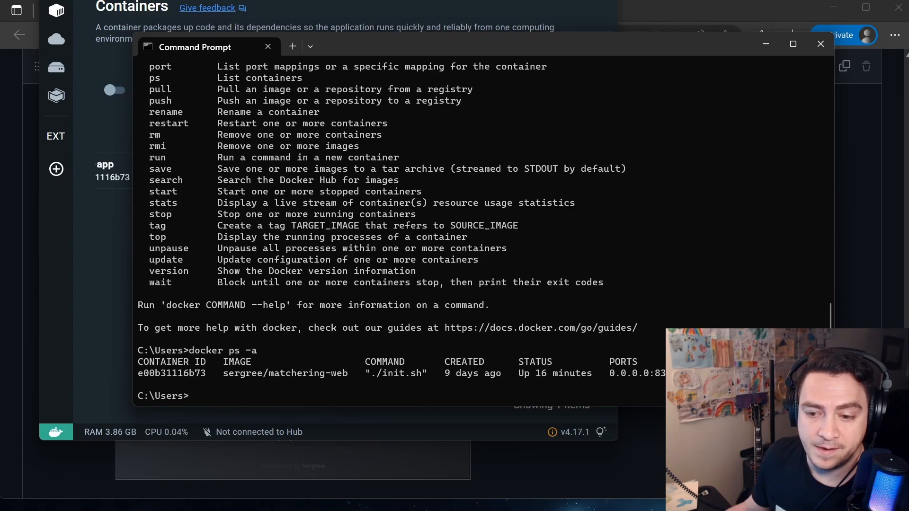
Step: Bring Docker Desktop's Containers list forward, showing matchering-web running on port 8360
{"action": "left_click", "coordinate": [820, 43]}
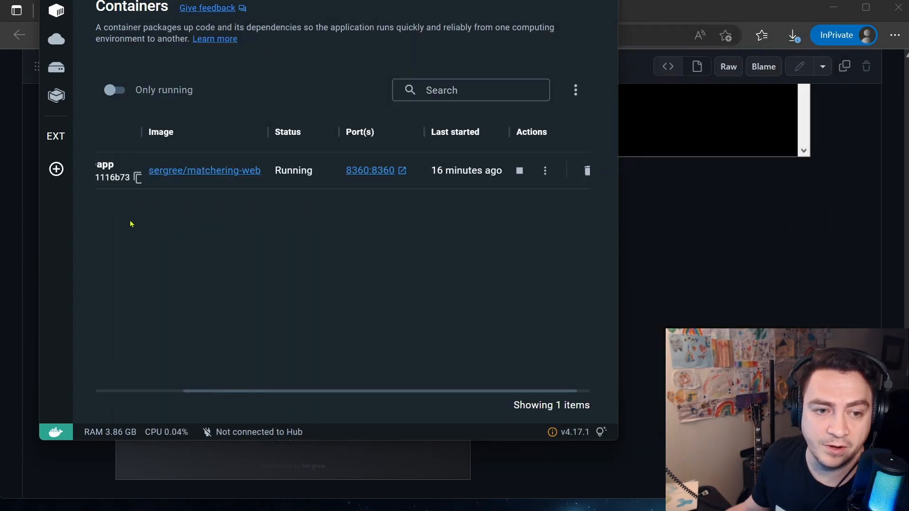
{"action": "mouse_move", "coordinate": [373, 173]}
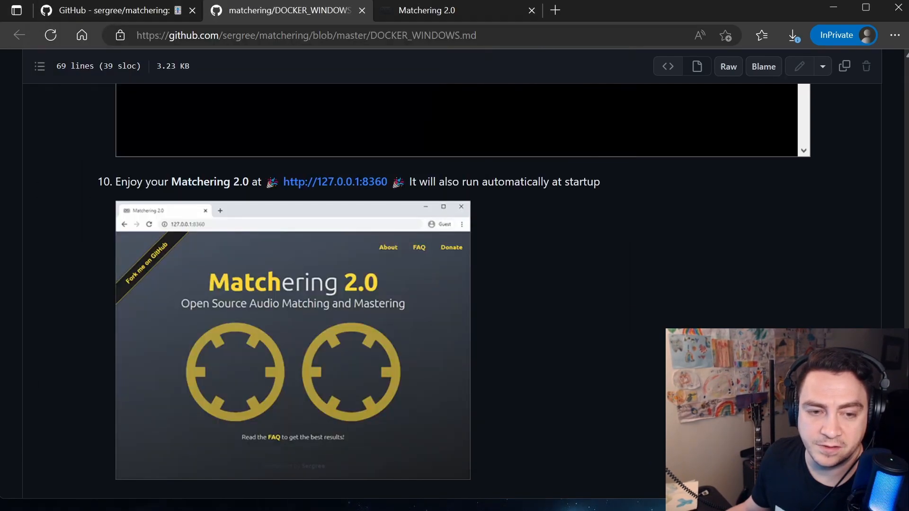
Step: Switch to the Matchering 2.0 tab showing the local app at localhost:8360
{"action": "left_click", "coordinate": [431, 10]}
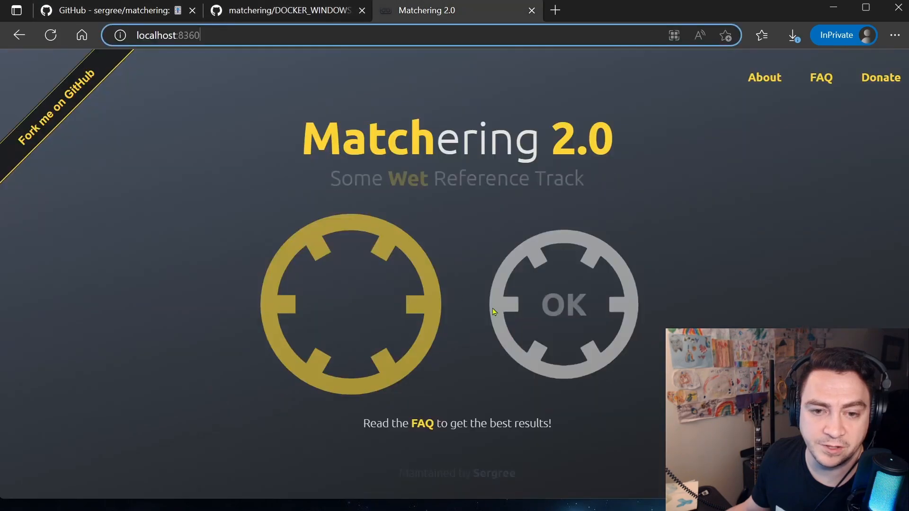
{"action": "mouse_move", "coordinate": [581, 290]}
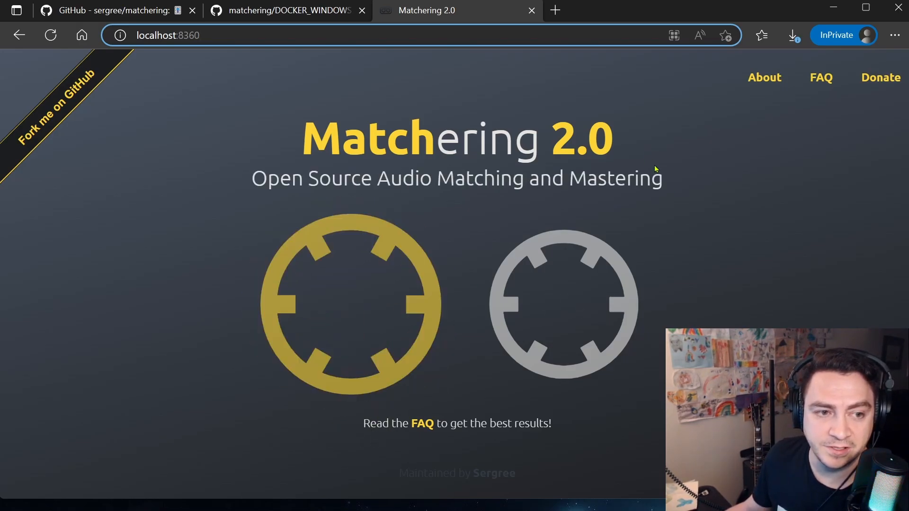
{"action": "mouse_move", "coordinate": [506, 475]}
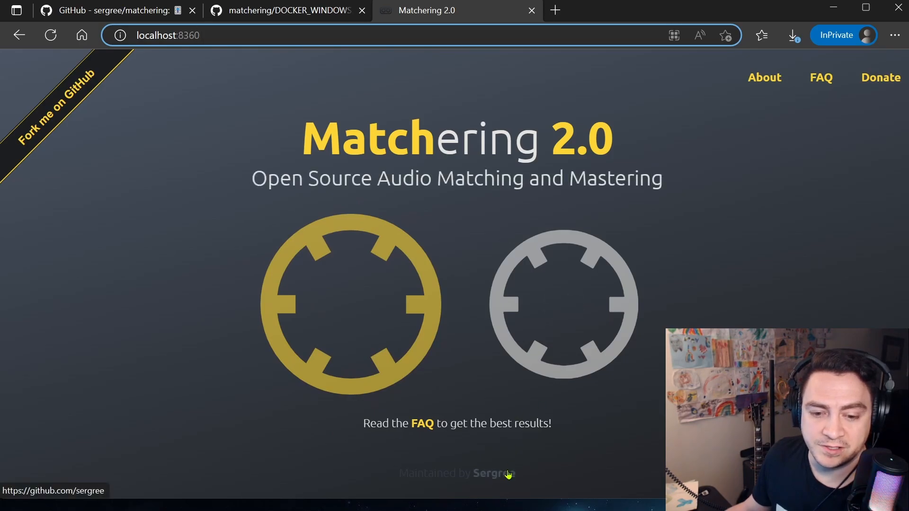
{"action": "left_click", "coordinate": [113, 10]}
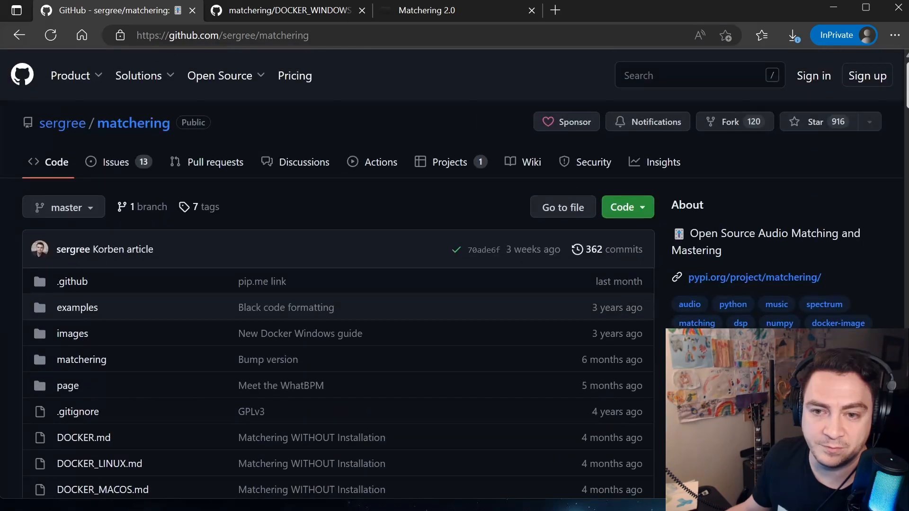
{"action": "mouse_move", "coordinate": [353, 162]}
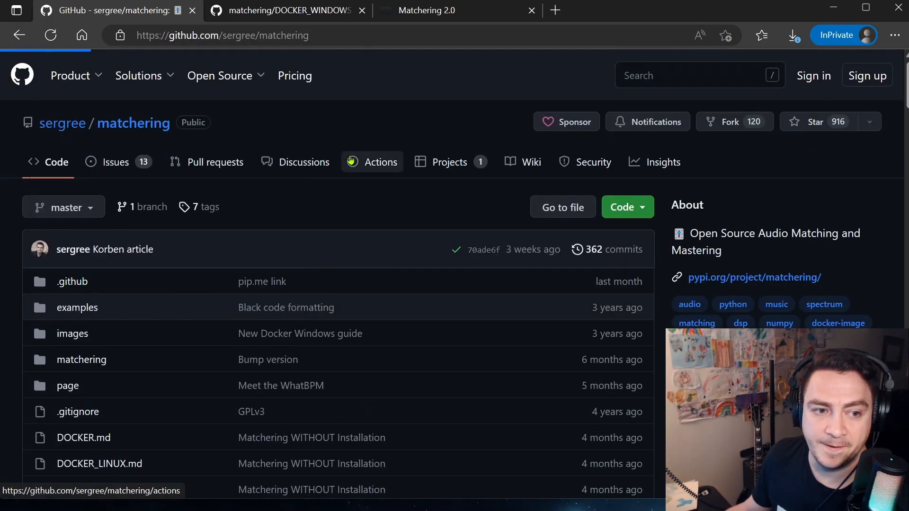
{"action": "left_click", "coordinate": [62, 123]}
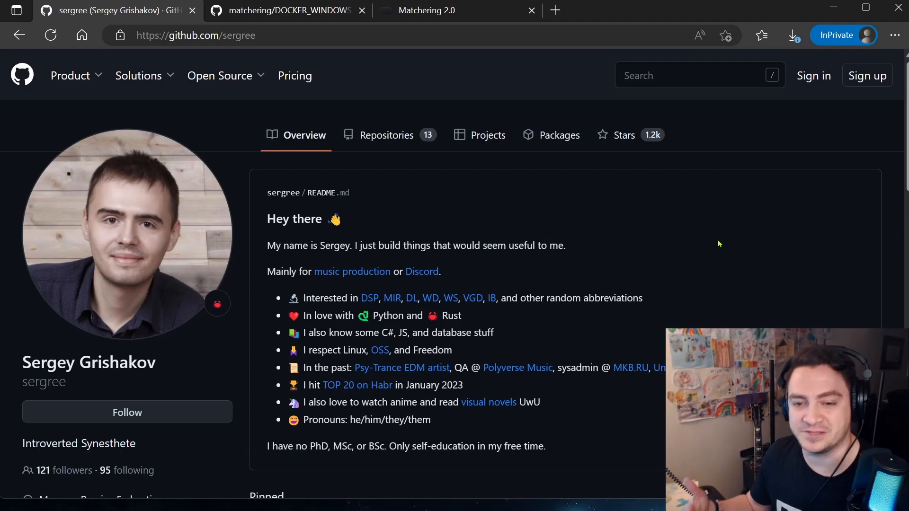
{"action": "mouse_move", "coordinate": [707, 166]}
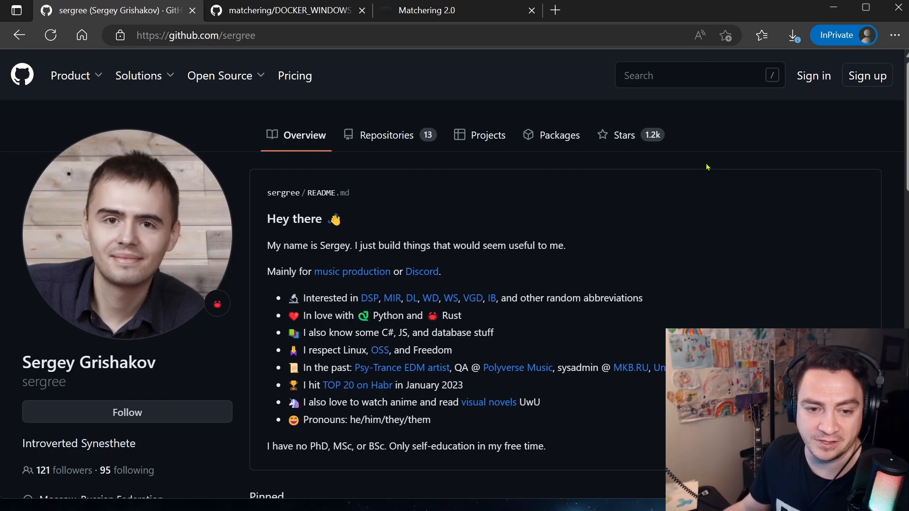
{"action": "mouse_move", "coordinate": [690, 211]}
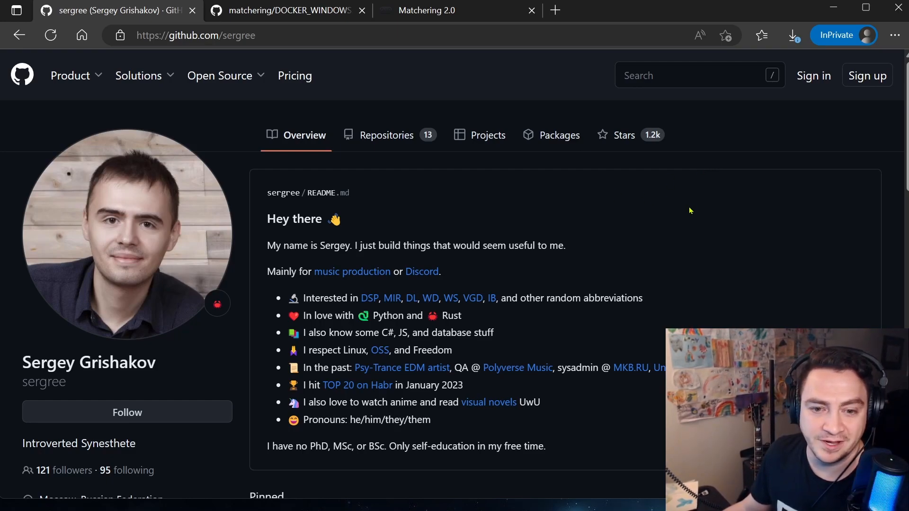
{"action": "mouse_move", "coordinate": [654, 307]}
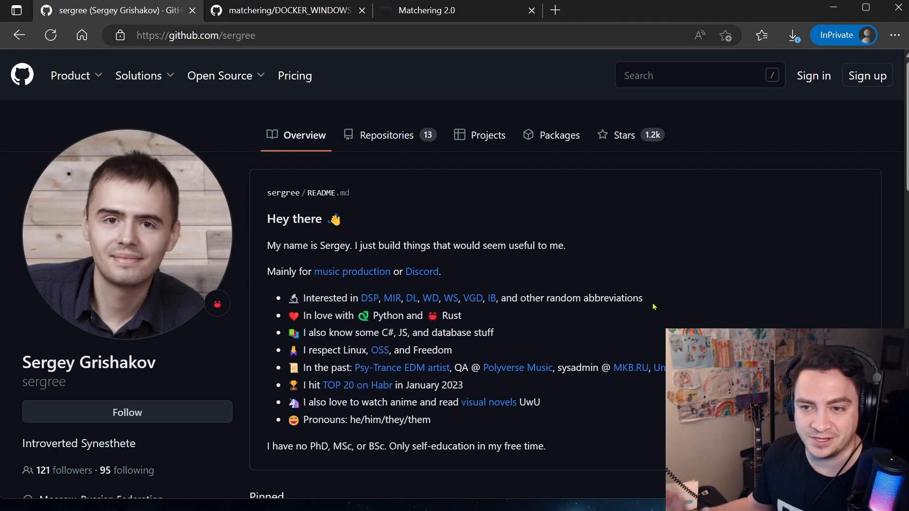
{"action": "mouse_move", "coordinate": [645, 302]}
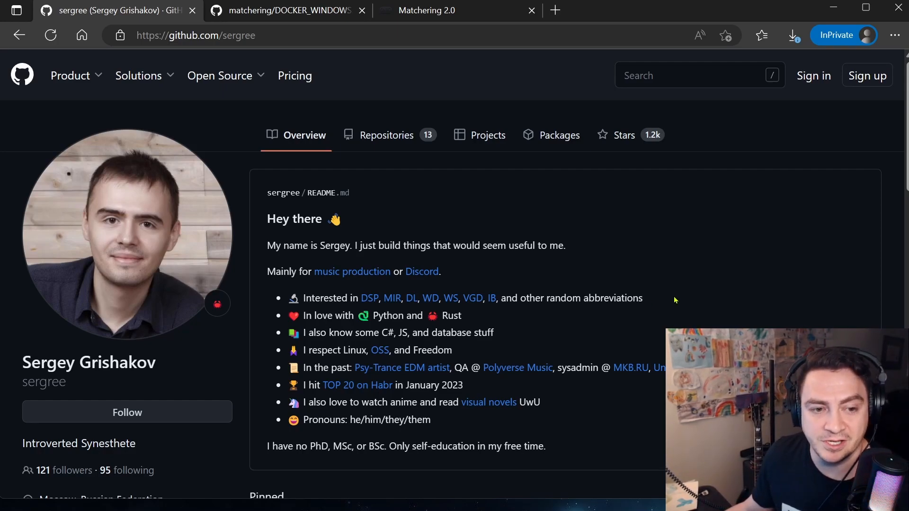
{"action": "mouse_move", "coordinate": [658, 249]}
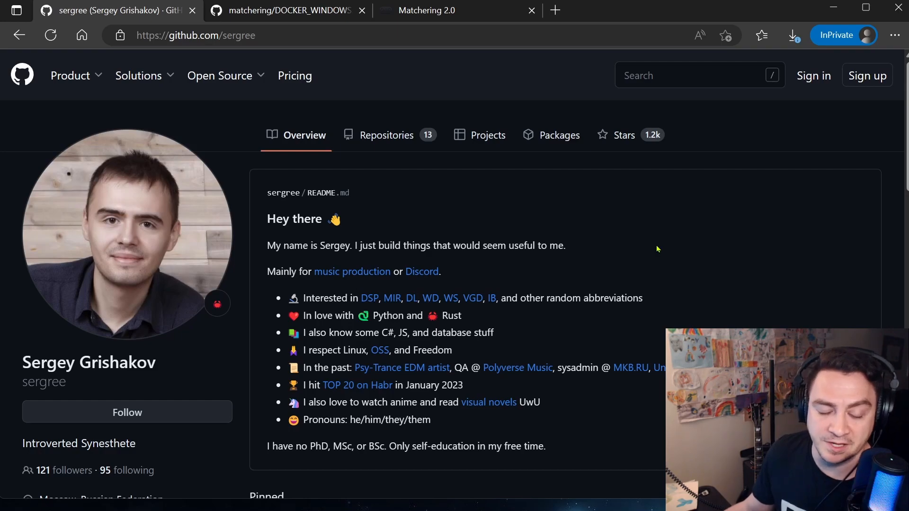
{"action": "mouse_move", "coordinate": [715, 198]}
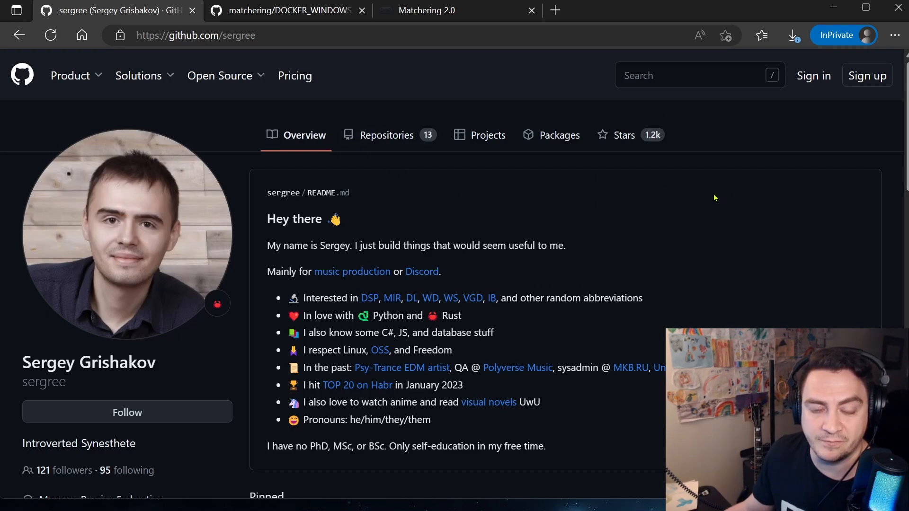